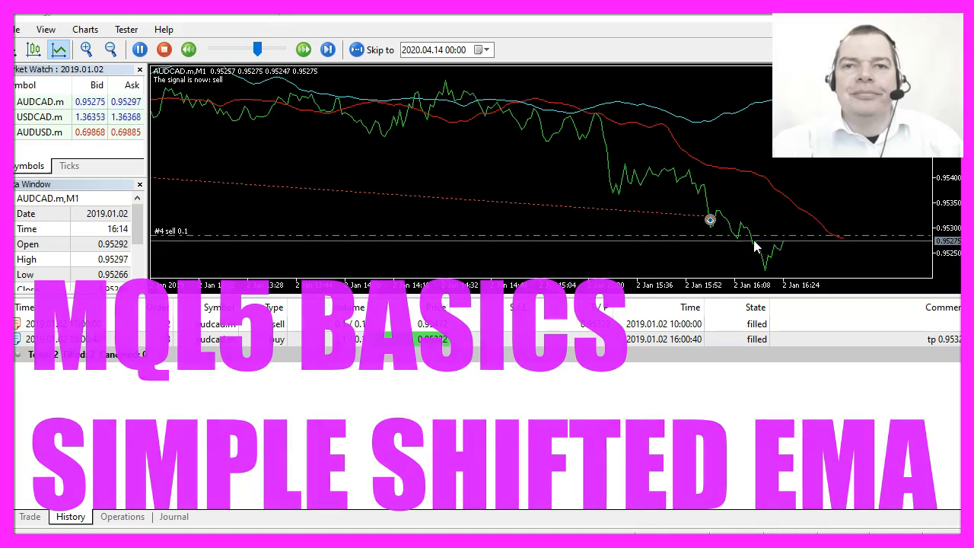
# - Close the finished visual test window to return to the Strategy Tester settings
pyautogui.click(328, 49)
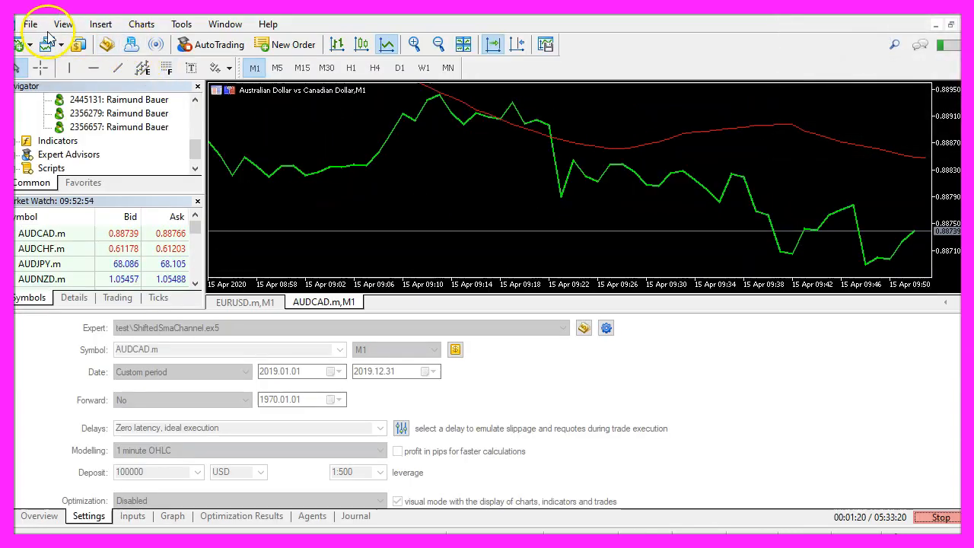
pyautogui.moveTo(107, 44)
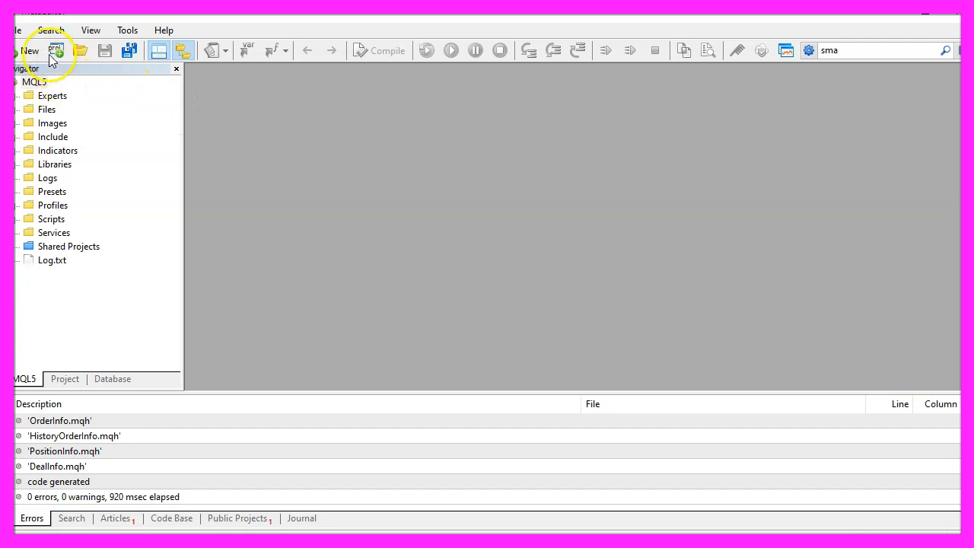
# - Create an Expert Advisor (template) file named Experts\Basics\SimpleShiftedEMA through the wizard
pyautogui.click(18, 30)
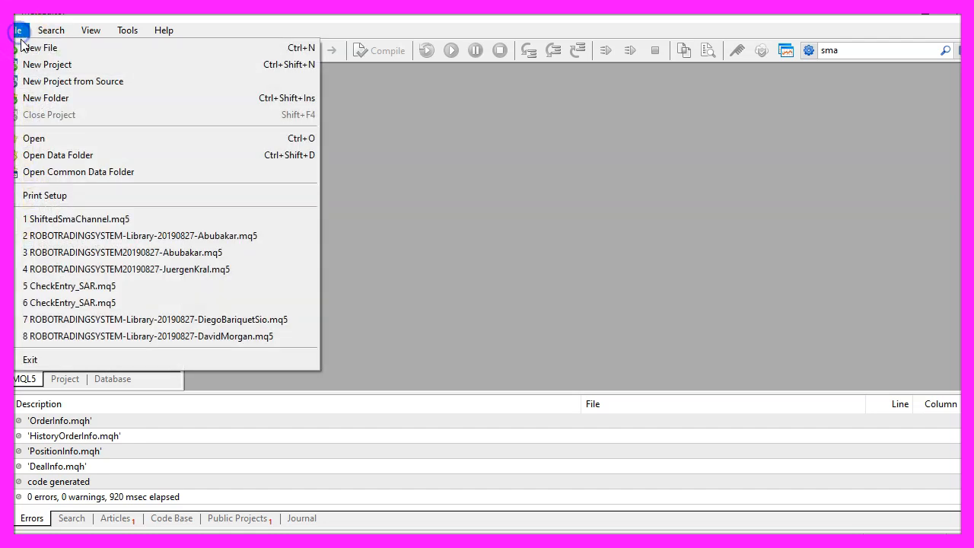
pyautogui.click(41, 47)
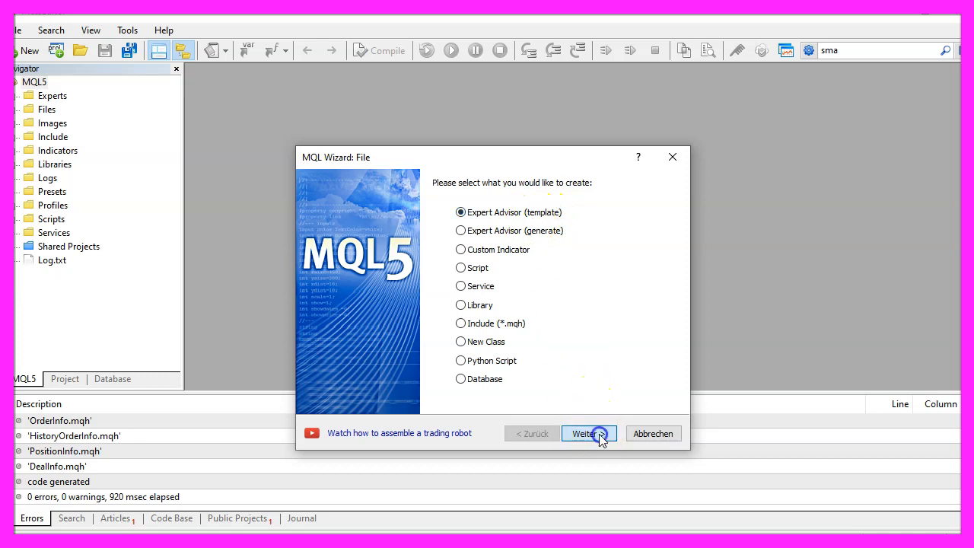
pyautogui.click(584, 433)
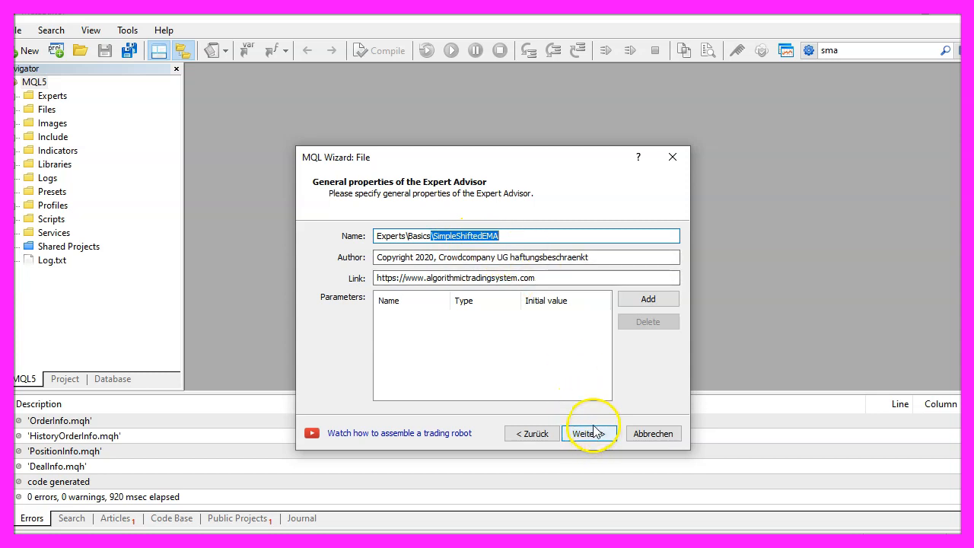
pyautogui.click(588, 433)
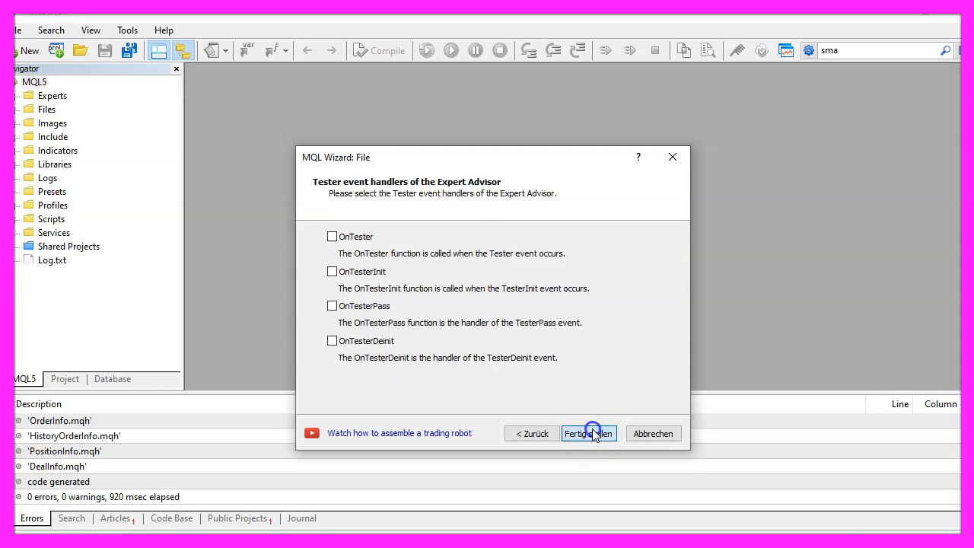
pyautogui.click(588, 433)
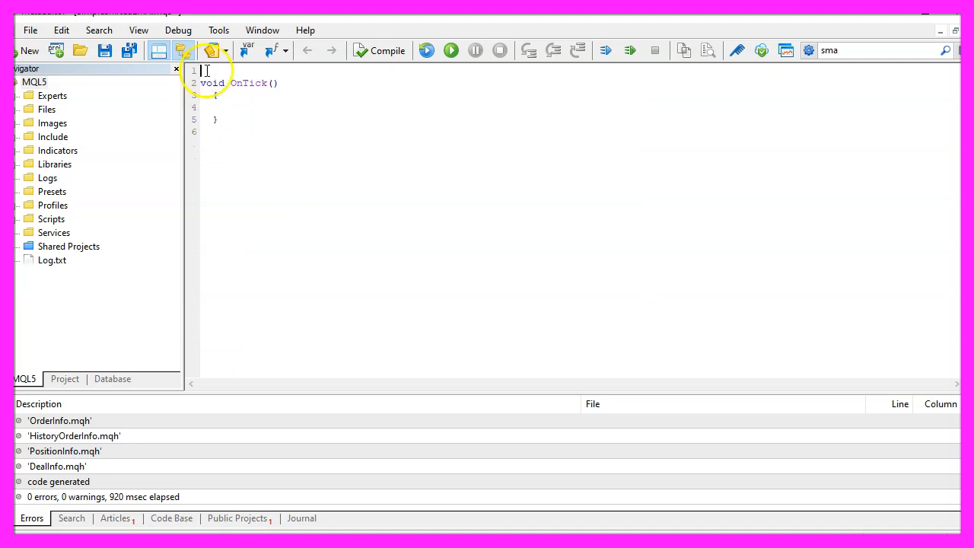
# - Add #include<Trade\Trade.mqh>, a CTrade trade instance, and inputs MovingAverageCandles, Shift1, Shift2
pyautogui.write('#include<Trade\\Trade.mqh>')
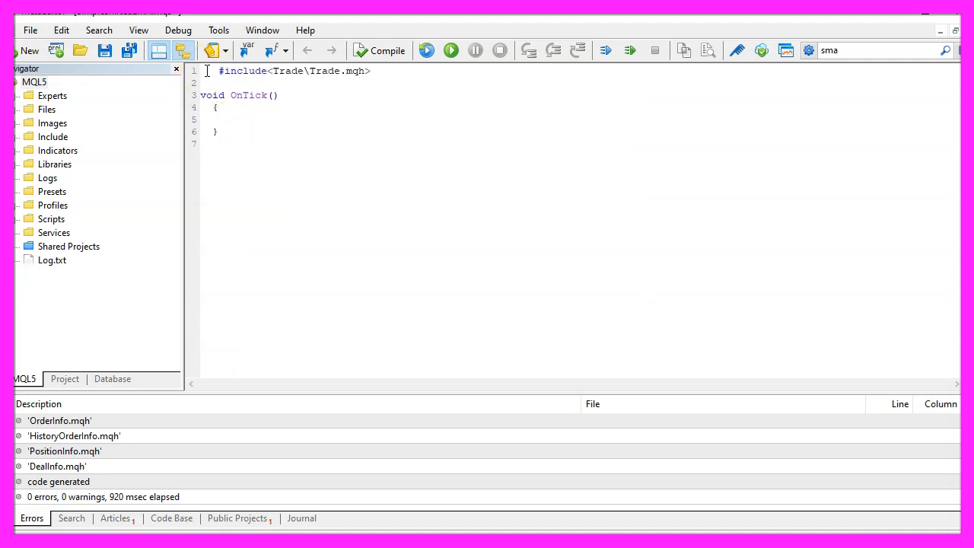
pyautogui.doubleClick(327, 71)
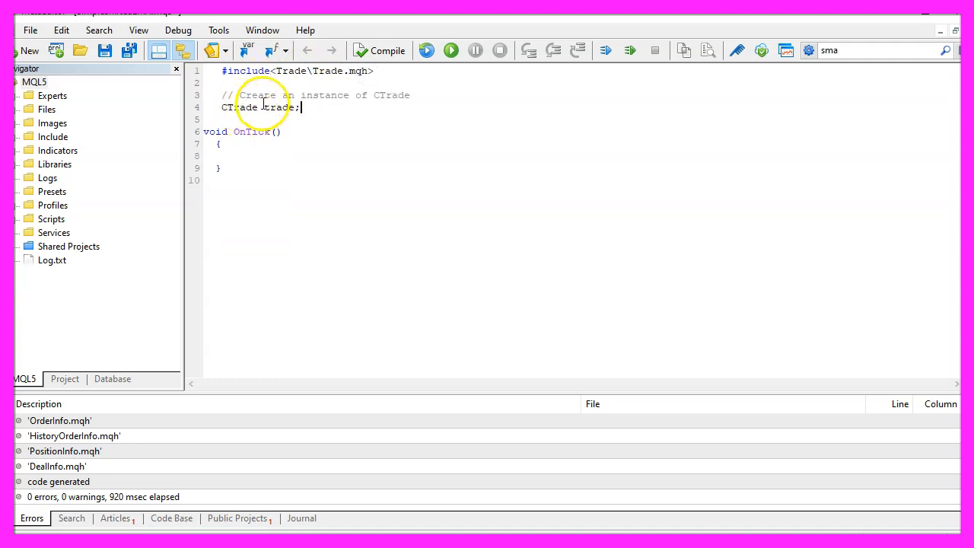
pyautogui.doubleClick(239, 107)
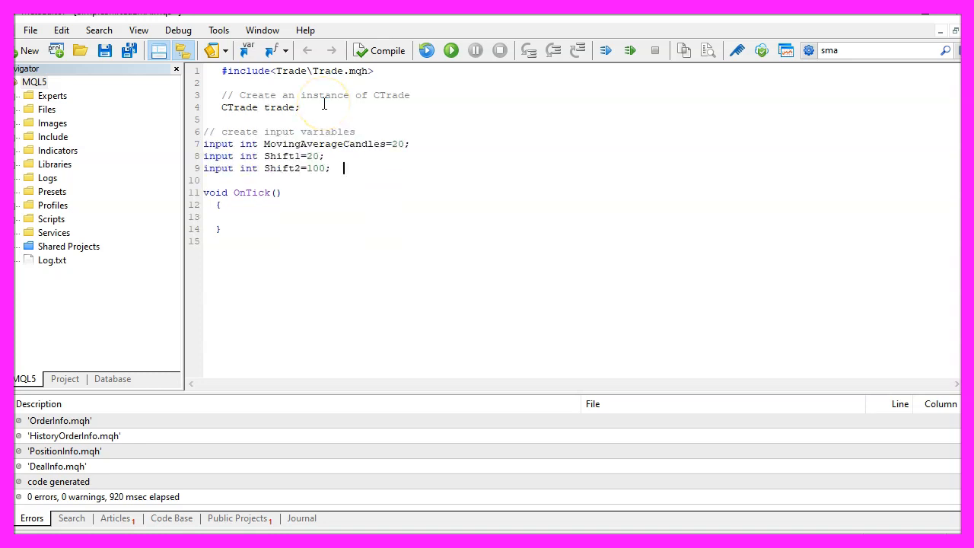
pyautogui.doubleClick(219, 144)
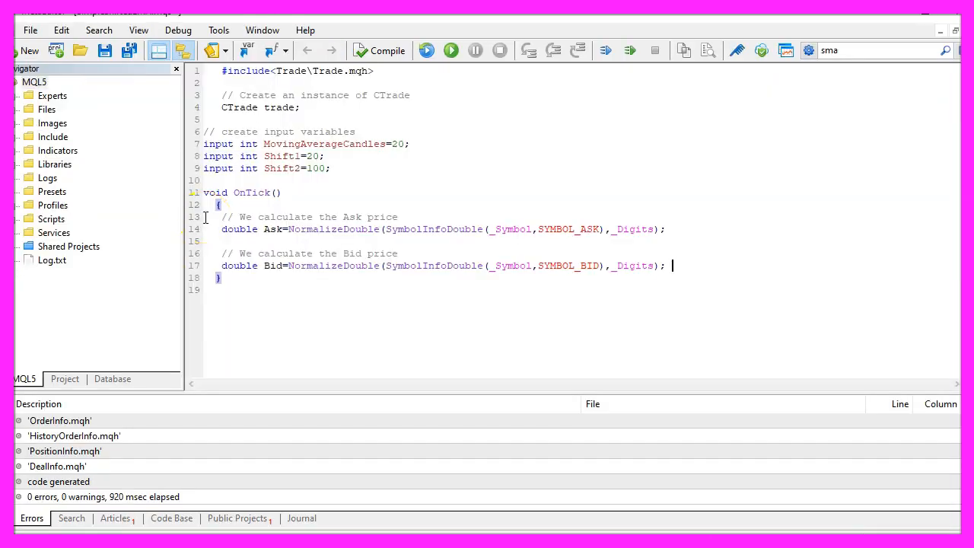
# - After the NormalizeDouble Ask/Bid lines, declare a commented empty signal string and both average arrays
pyautogui.doubleClick(272, 229)
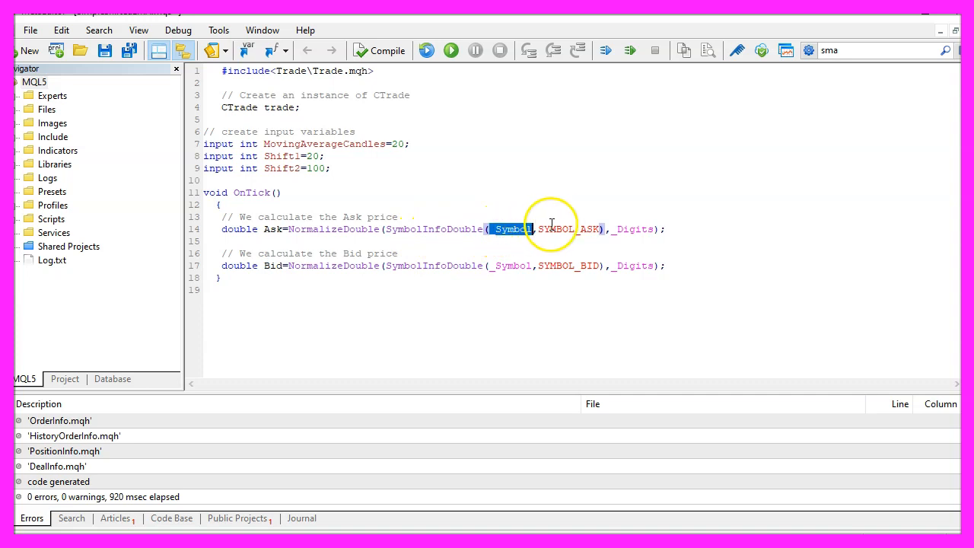
pyautogui.doubleClick(567, 229)
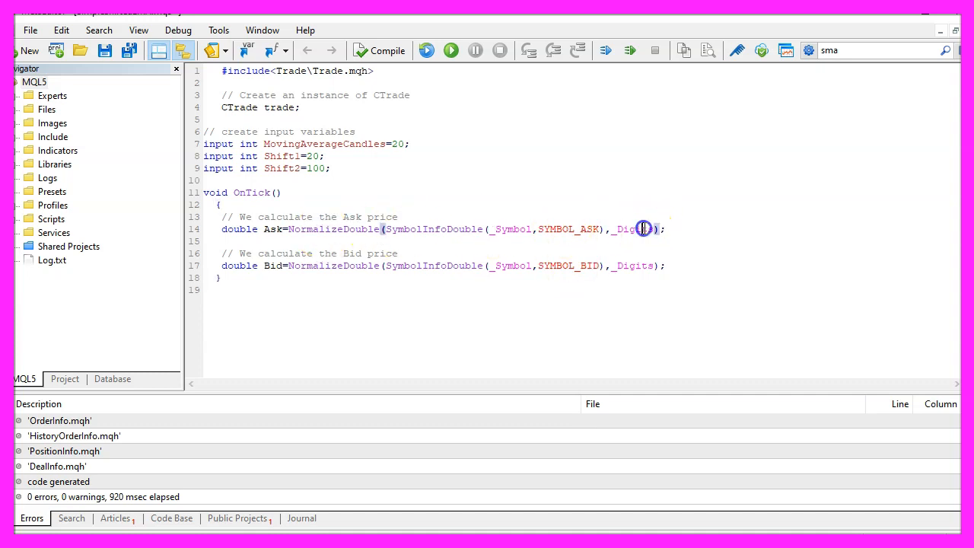
pyautogui.doubleClick(633, 229)
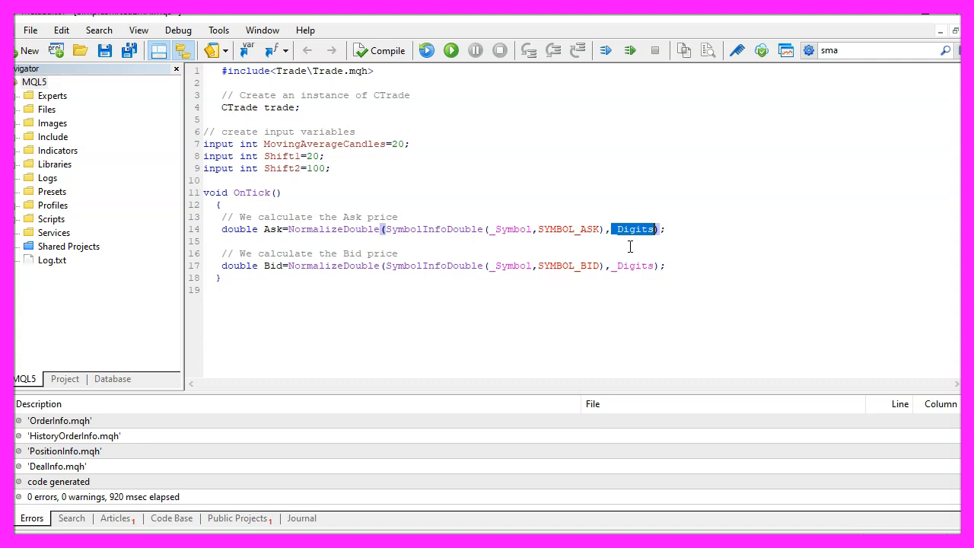
pyautogui.write('// create a string for the signal')
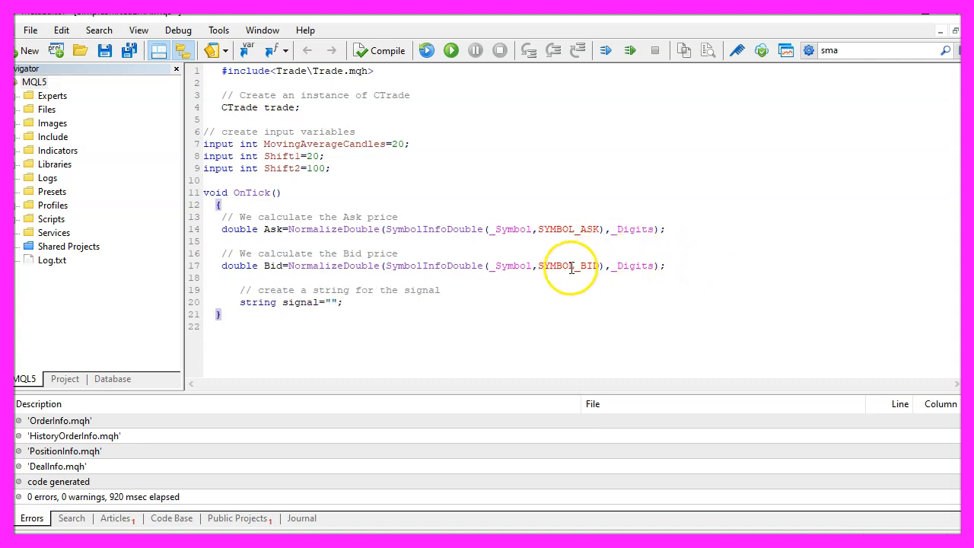
pyautogui.doubleClick(299, 302)
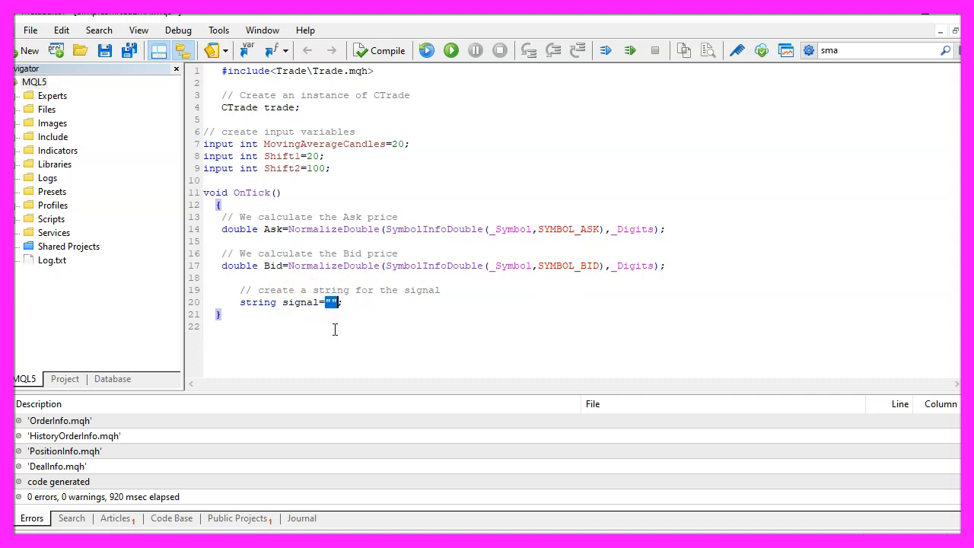
pyautogui.moveTo(395, 349)
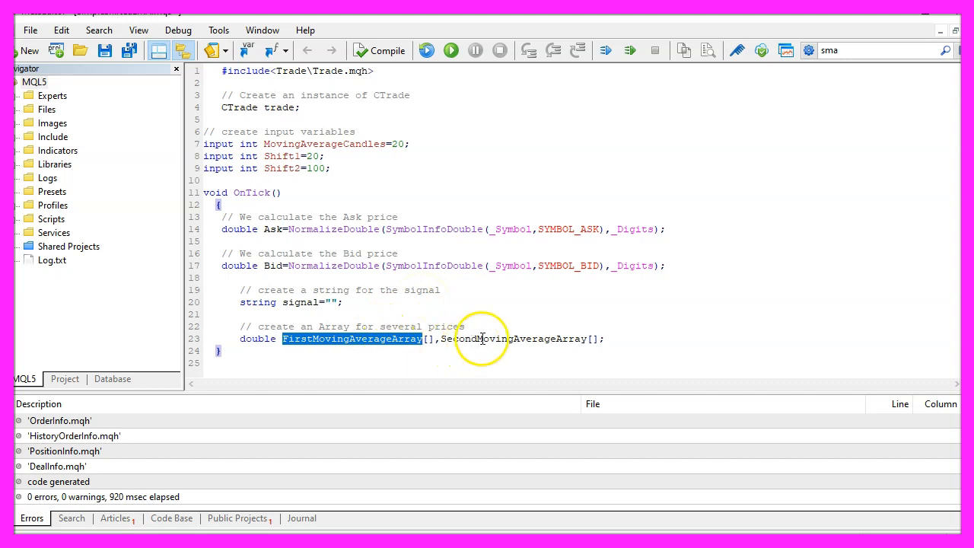
# - Sort both average arrays as series and define first and second iMA EMAs using Shift1 and Shift2
pyautogui.doubleClick(514, 338)
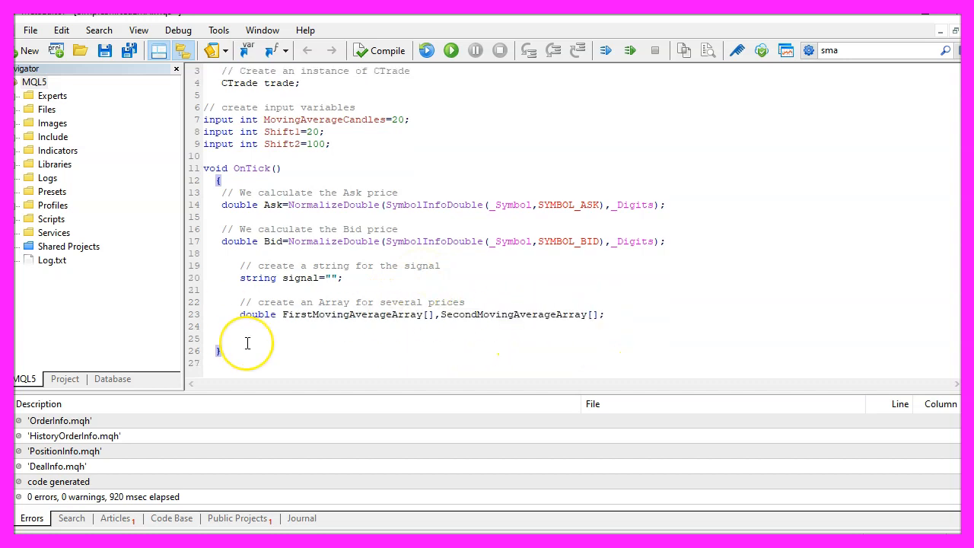
pyautogui.write('//sort the array from the current candle downwards')
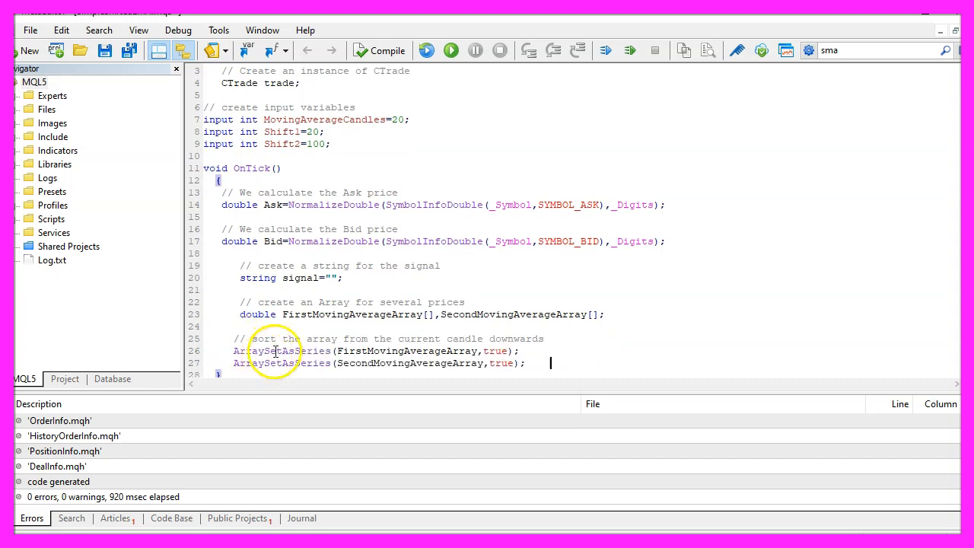
pyautogui.doubleClick(406, 350)
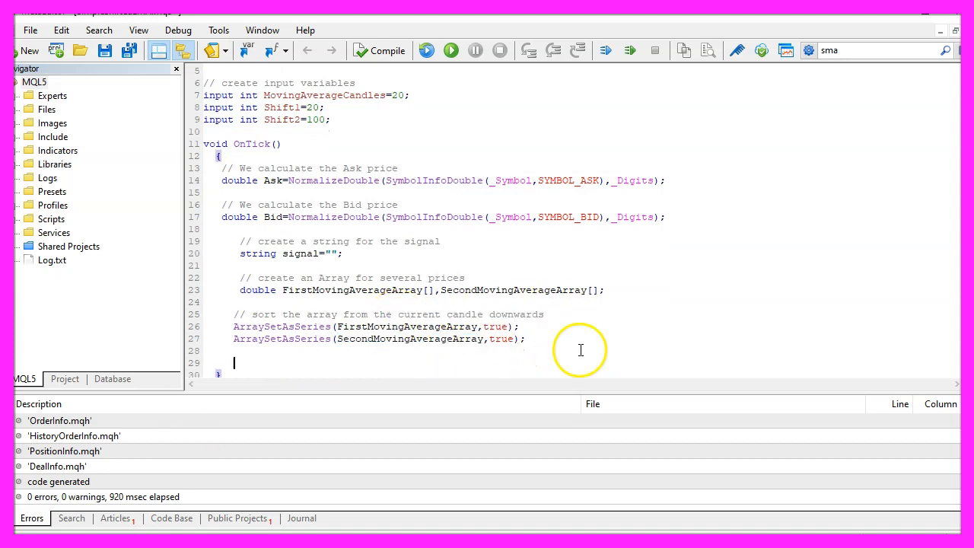
pyautogui.write('// define the properties of the first Moving Average')
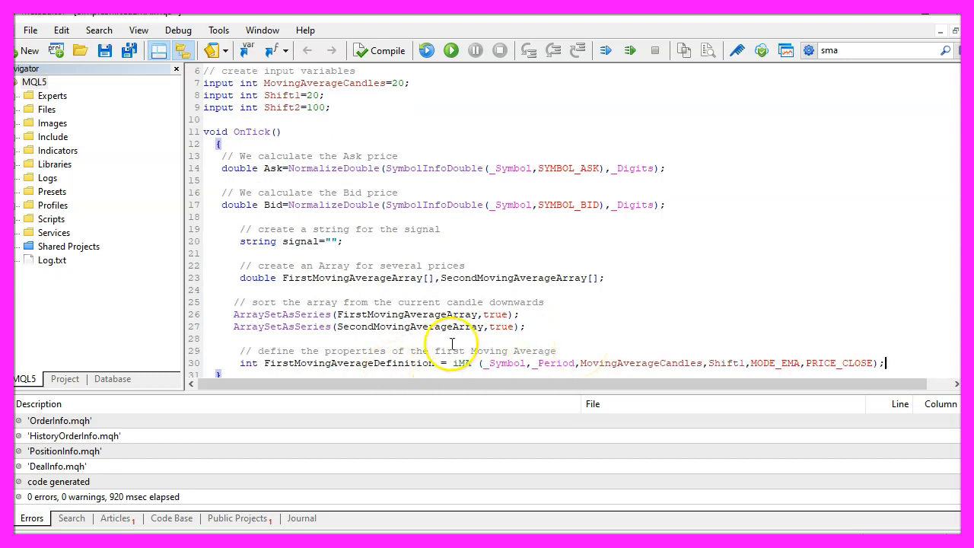
pyautogui.doubleClick(462, 363)
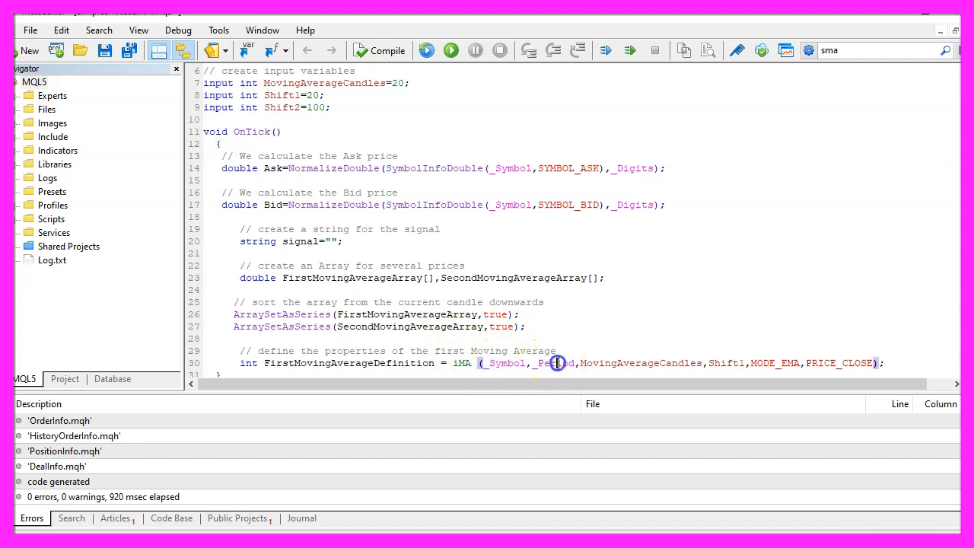
pyautogui.doubleClick(556, 363)
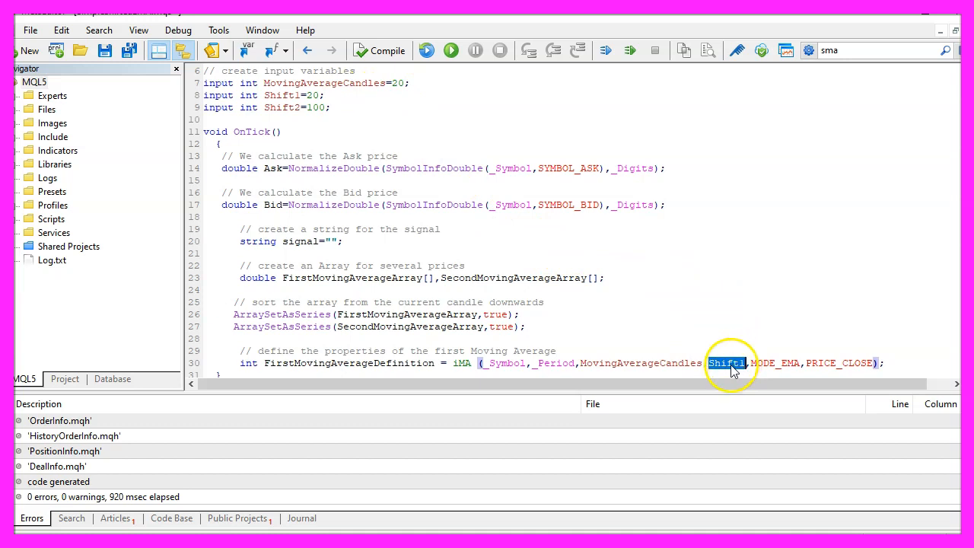
pyautogui.moveTo(303, 97)
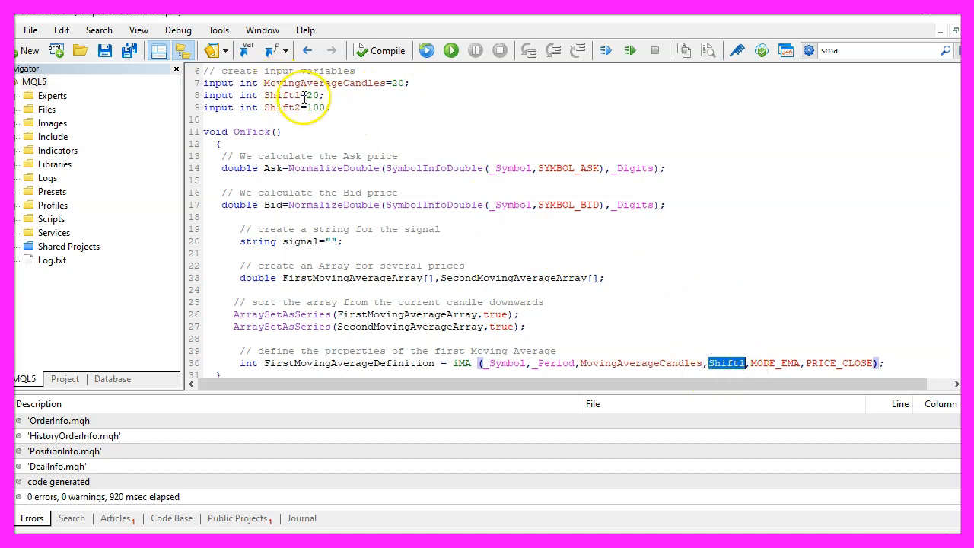
pyautogui.doubleClick(772, 363)
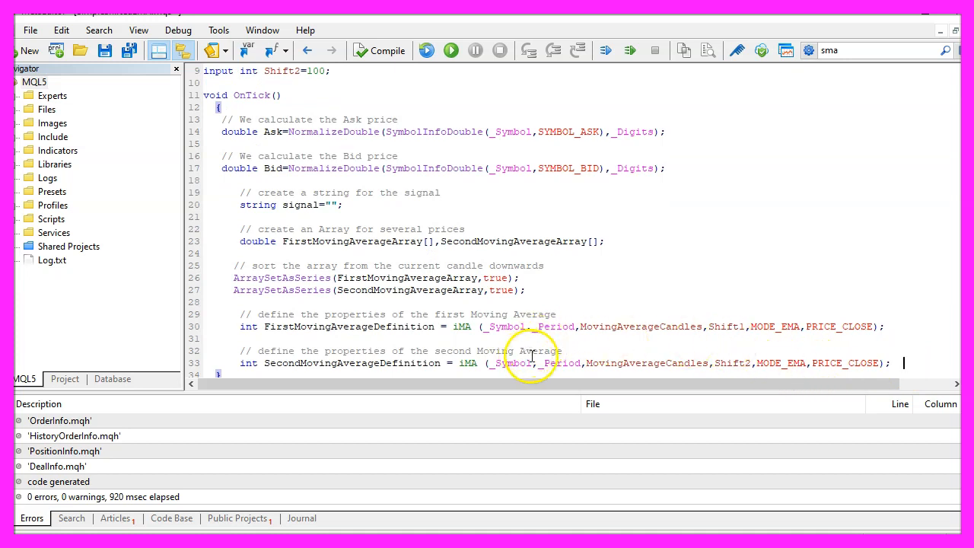
# - Fill FirstMovingAverageArray and SecondMovingAverageArray with 3 candles each via commented CopyBuffer calls
pyautogui.doubleClick(646, 363)
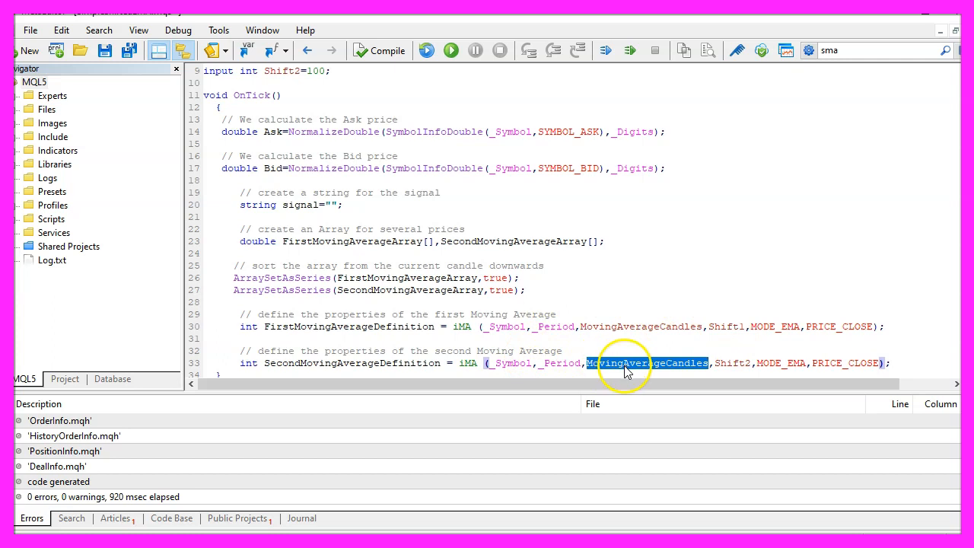
pyautogui.doubleClick(733, 363)
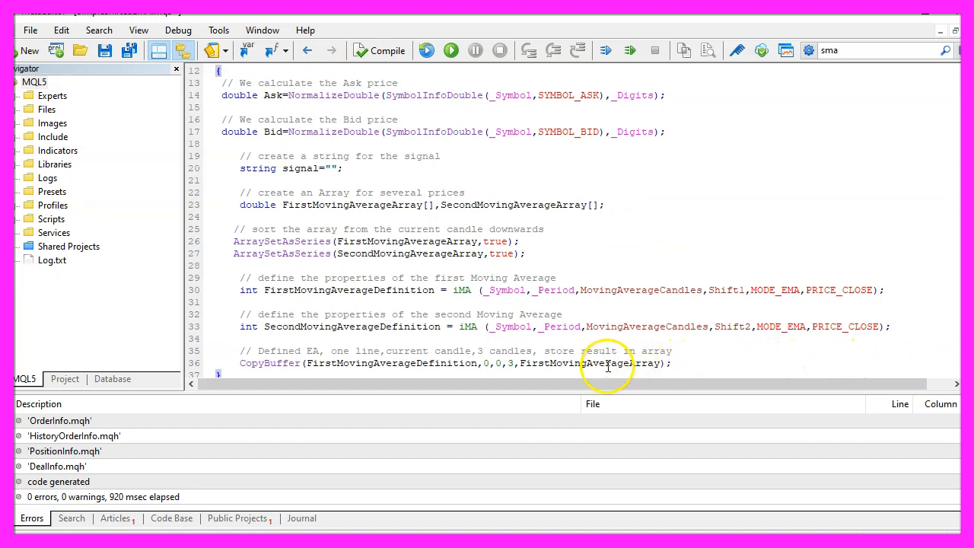
pyautogui.doubleClick(391, 363)
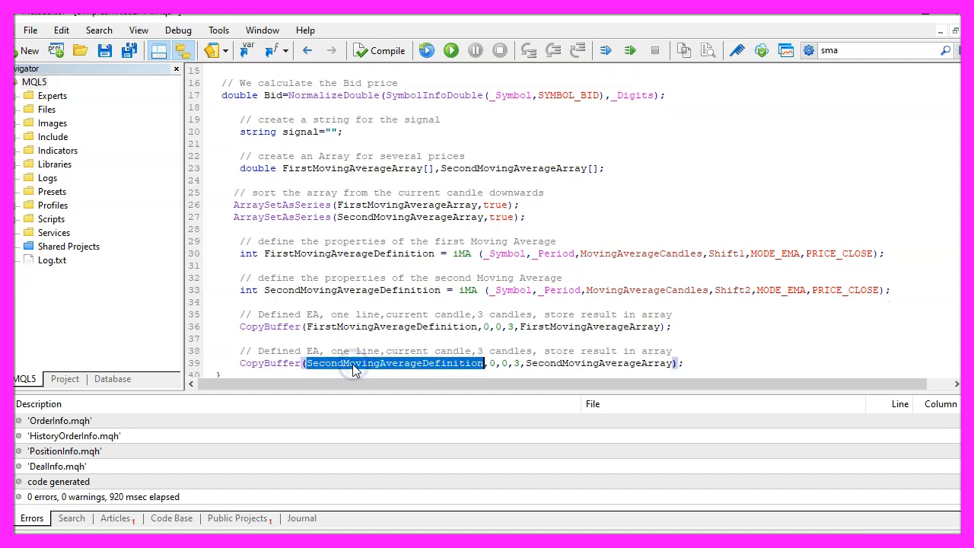
pyautogui.moveTo(597, 367)
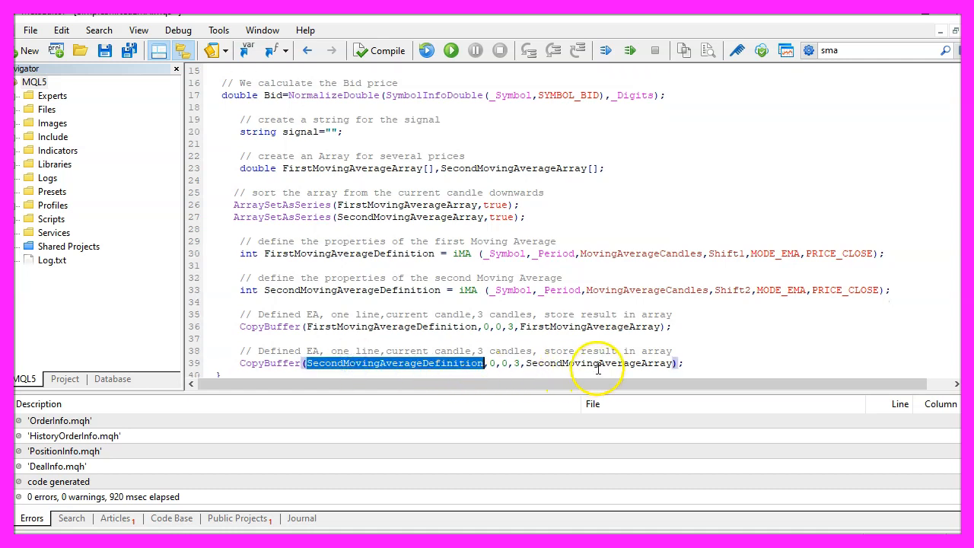
pyautogui.doubleClick(599, 363)
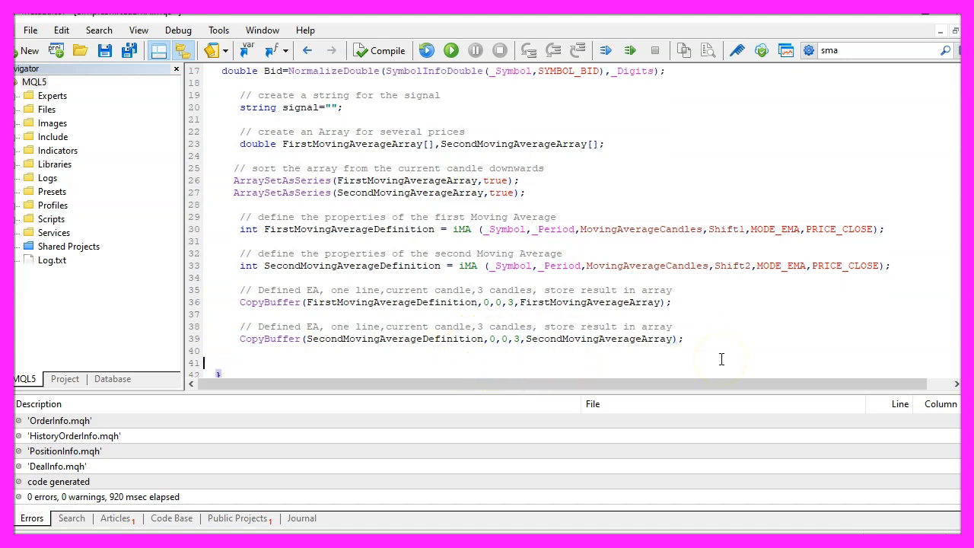
# - Add the commented buy check: Ask above both arrays' [0] values sets signal="buy"
pyautogui.write('// if price is above both moving averages')
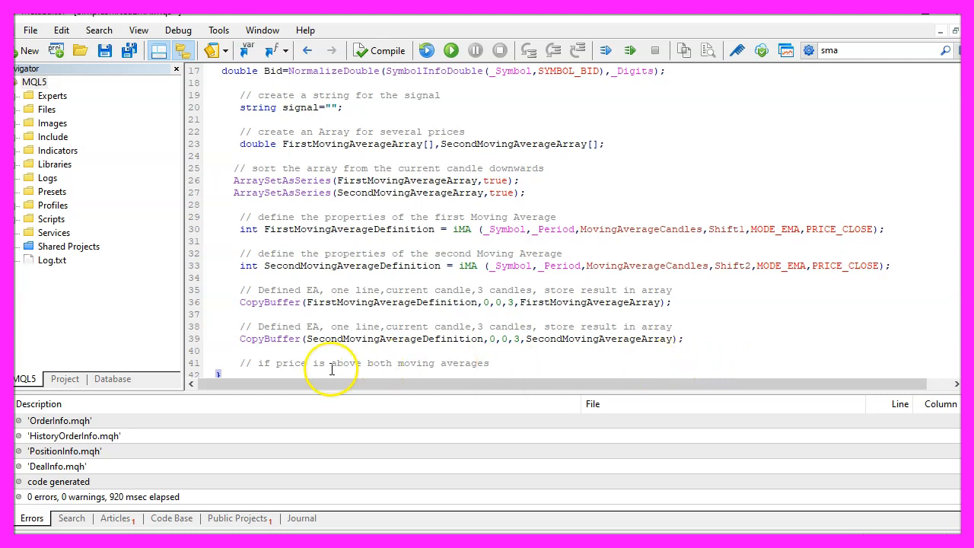
pyautogui.moveTo(313, 363); pyautogui.dragTo(525, 363)
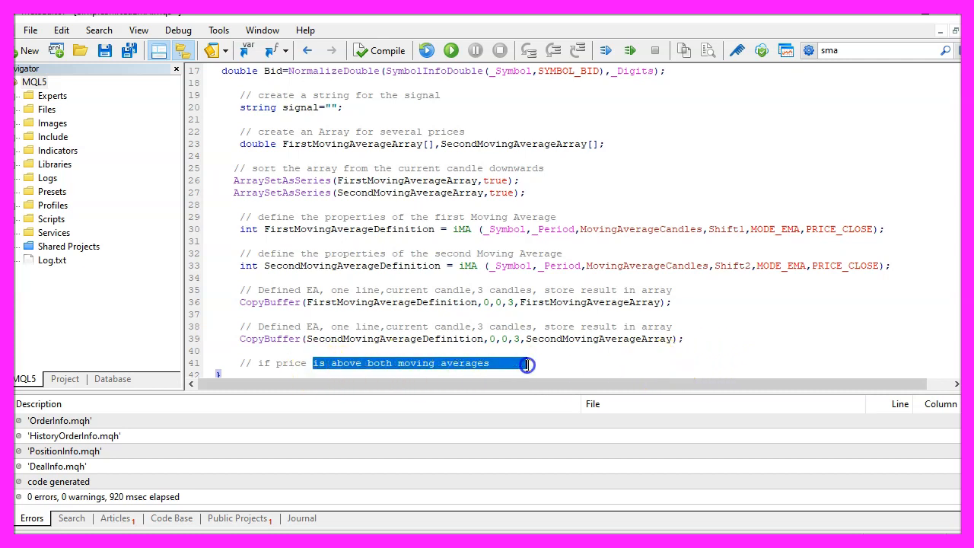
pyautogui.write('if (Ask>FirstMovingAverageArray[0])')
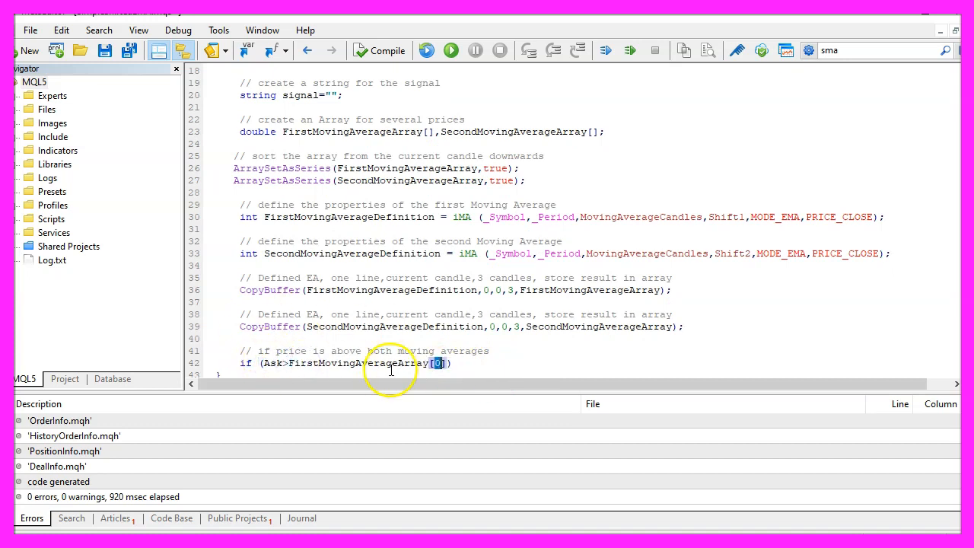
pyautogui.doubleClick(358, 363)
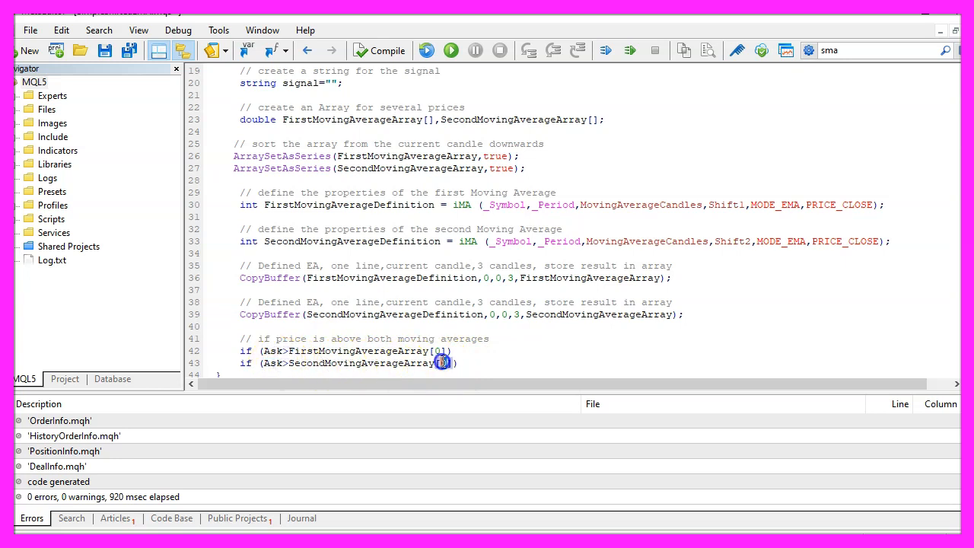
pyautogui.doubleClick(360, 363)
pyautogui.write('signal="buy";')
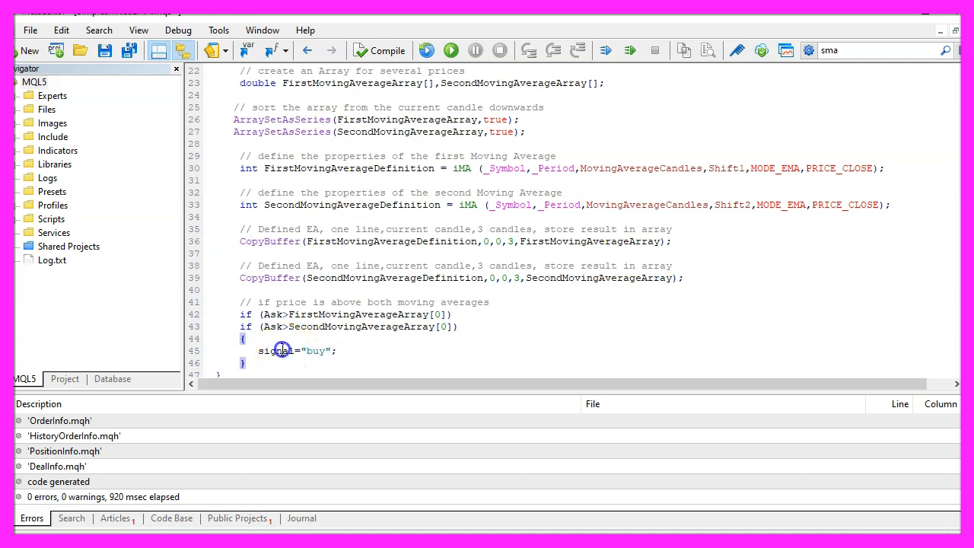
# - Add the sell check: Bid below both arrays' [0] values sets signal="sell"
pyautogui.scroll(-3)
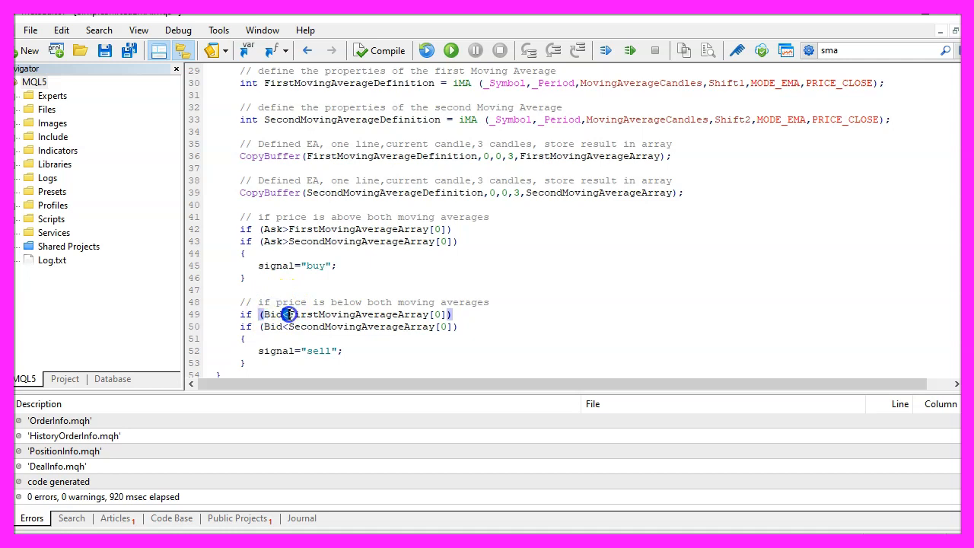
pyautogui.moveTo(394, 318)
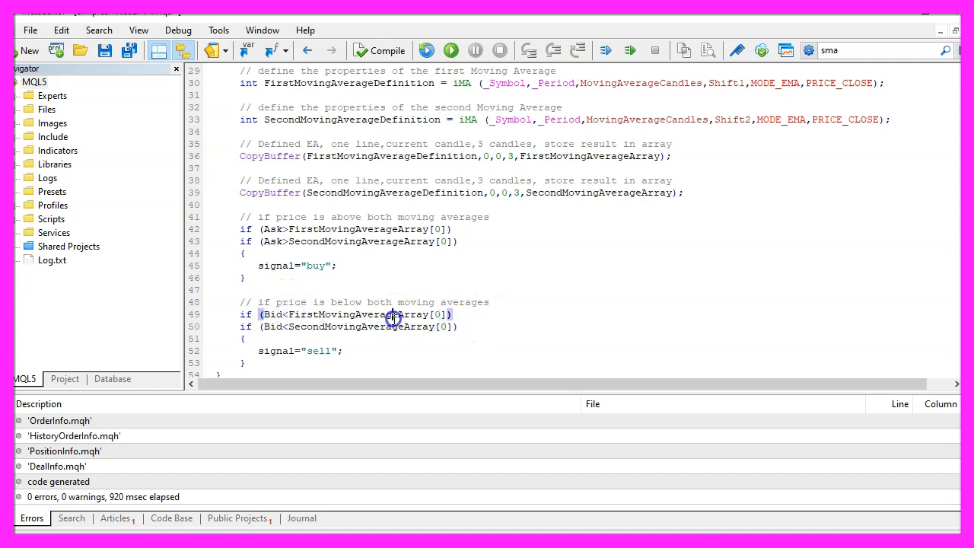
pyautogui.doubleClick(357, 313)
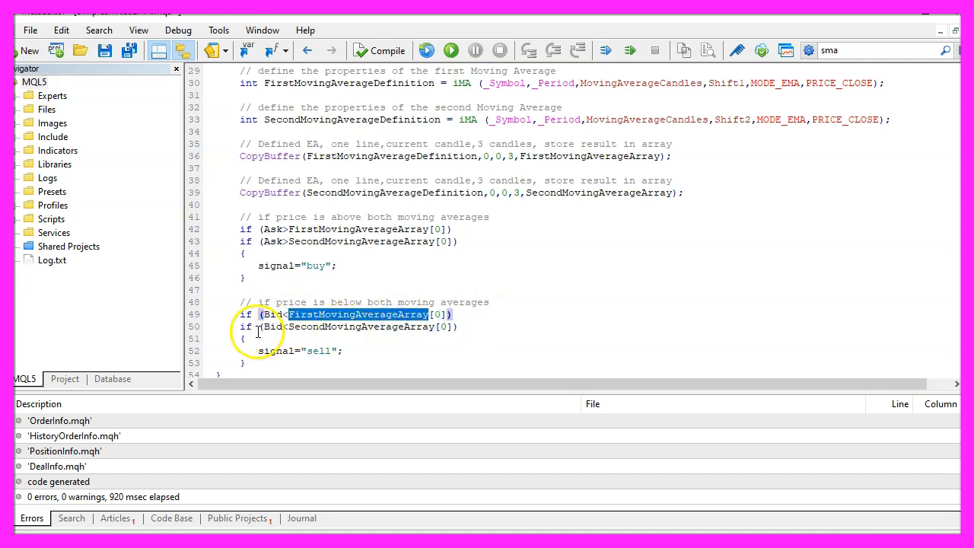
pyautogui.doubleClick(271, 326)
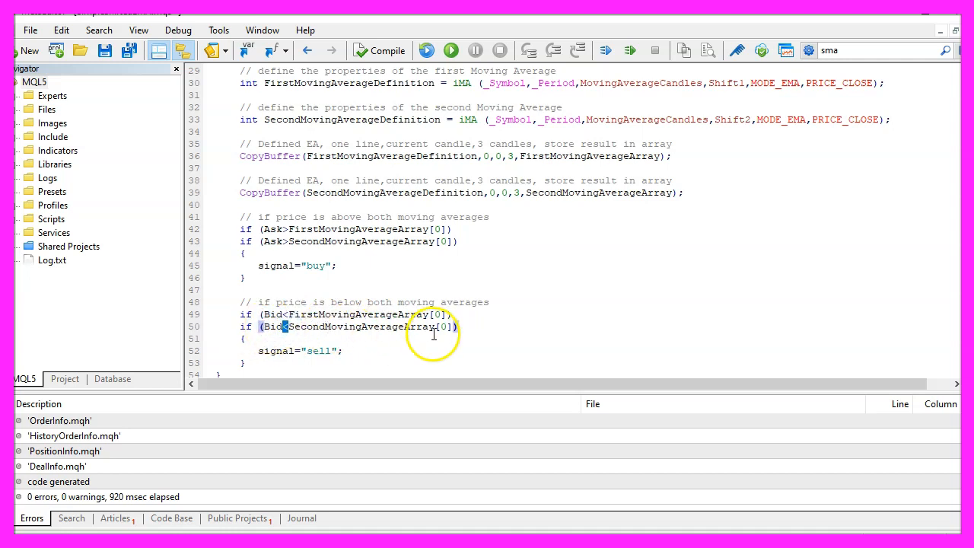
pyautogui.doubleClick(358, 326)
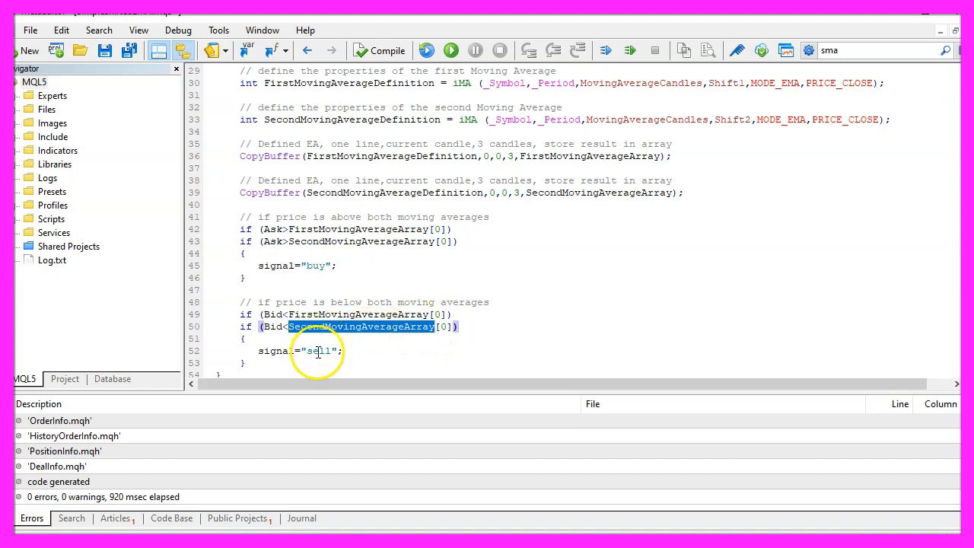
pyautogui.doubleClick(318, 351)
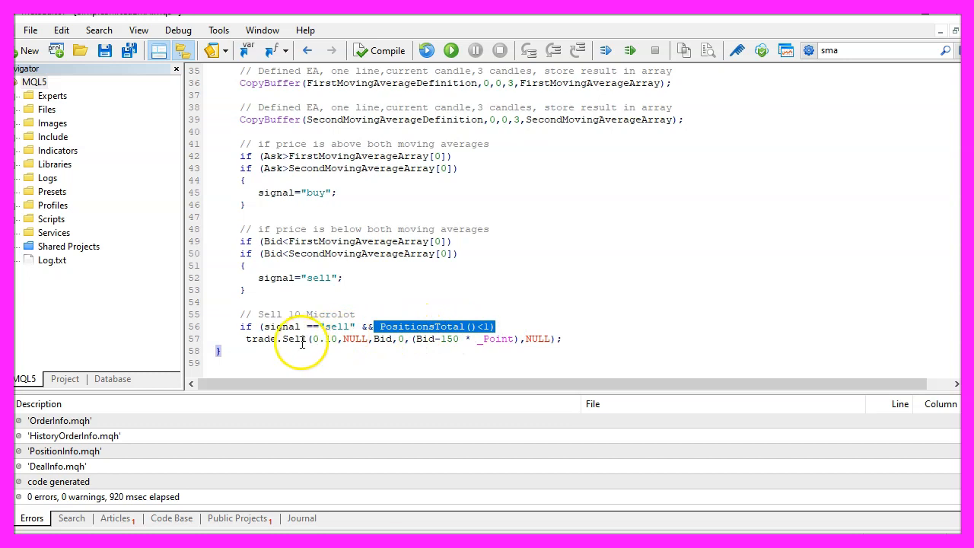
# - Add commented 0.10-lot trade.Sell and trade.Buy calls with 150-point take profit when PositionsTotal()<1
pyautogui.doubleClick(294, 339)
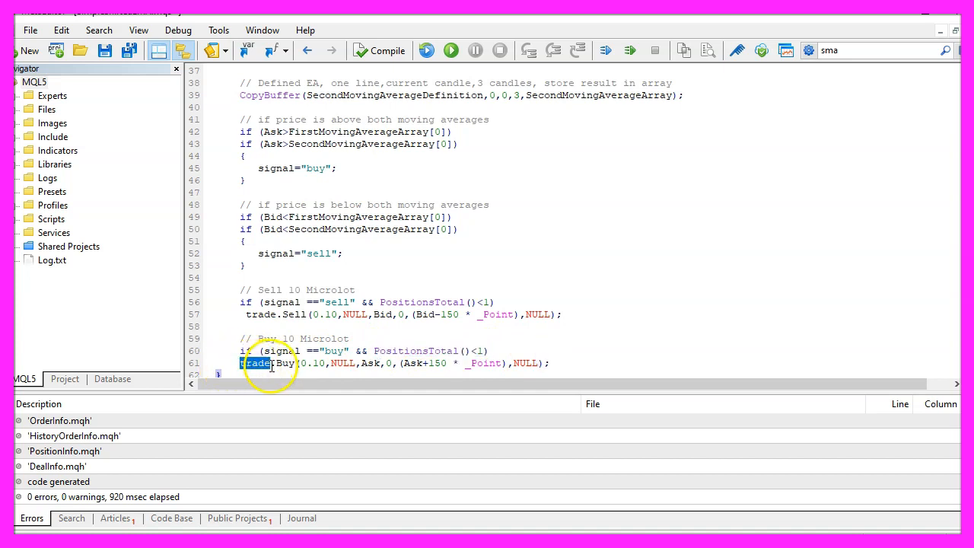
pyautogui.doubleClick(286, 363)
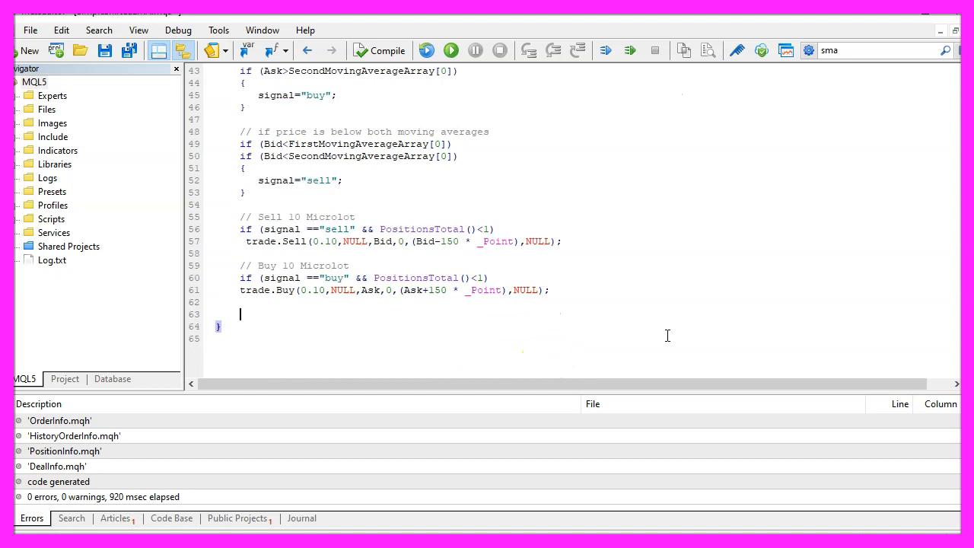
# - Add // Chart output and Comment("The signal is now: ",signal); before OnTick's closing brace
pyautogui.write('// Chart output')
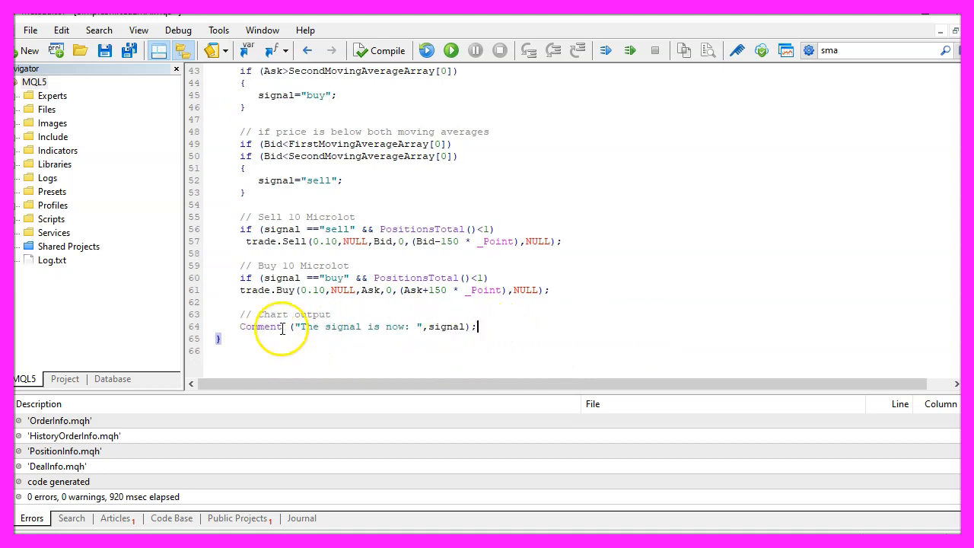
pyautogui.doubleClick(260, 327)
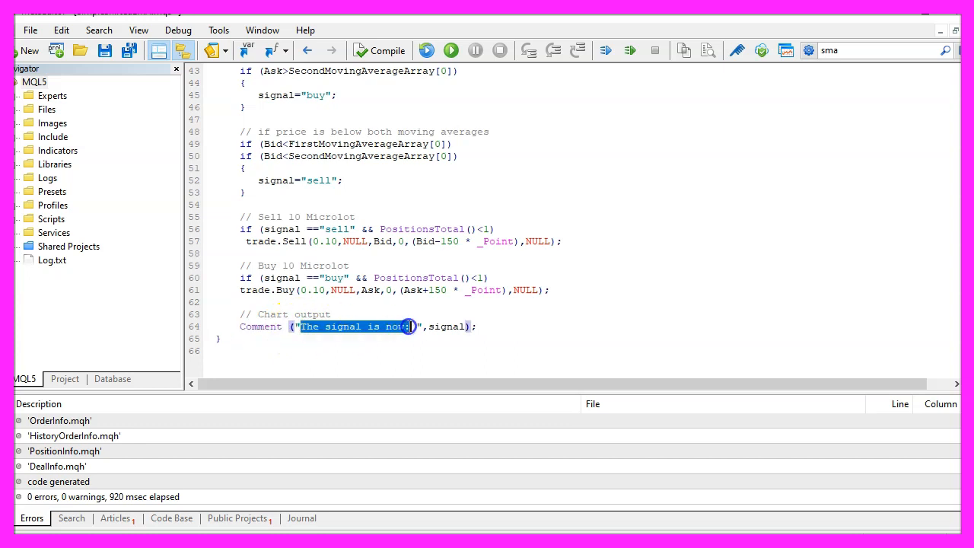
pyautogui.click(441, 327)
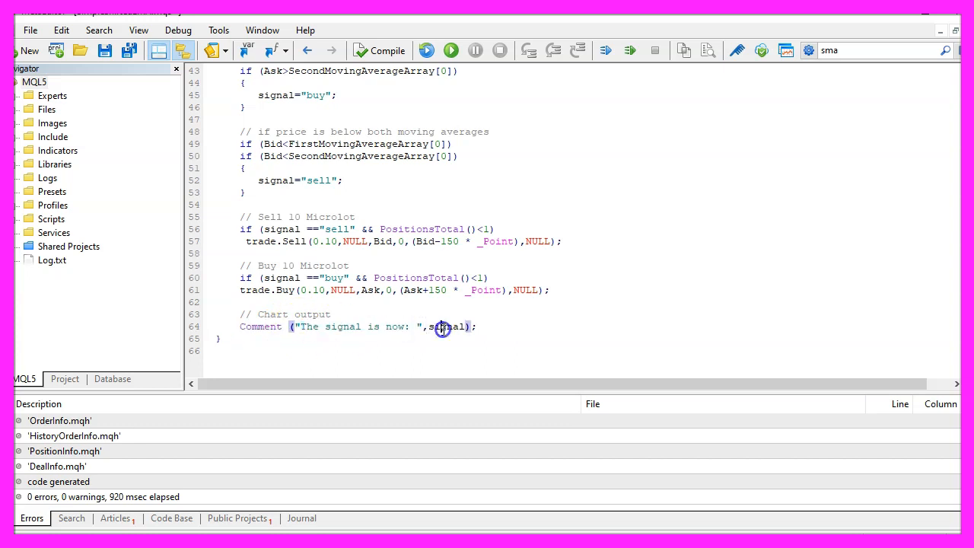
pyautogui.doubleClick(447, 327)
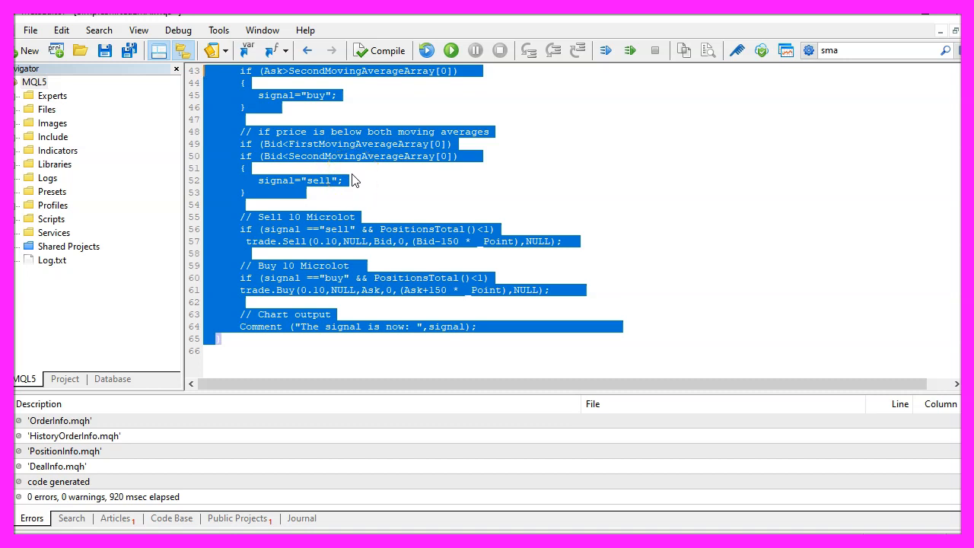
pyautogui.moveTo(352, 186)
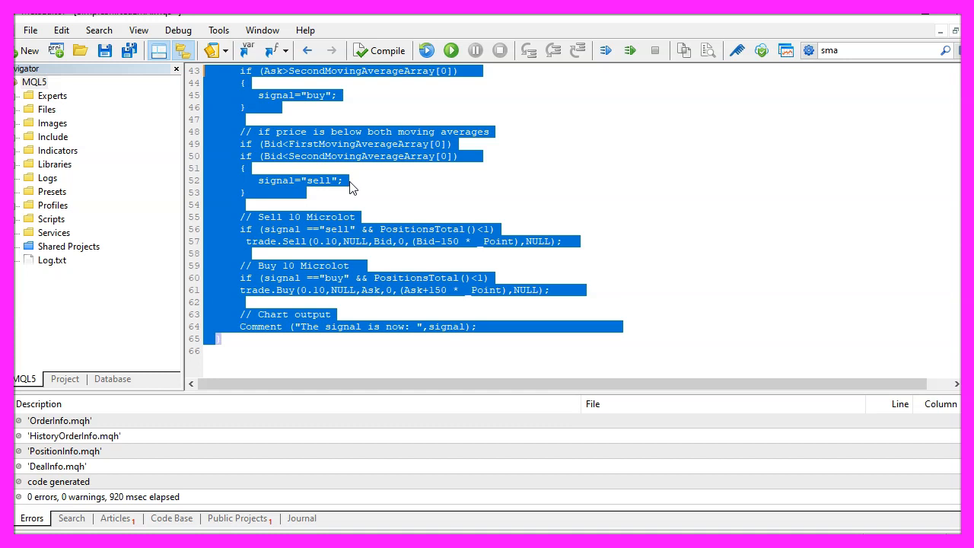
pyautogui.moveTo(422, 82)
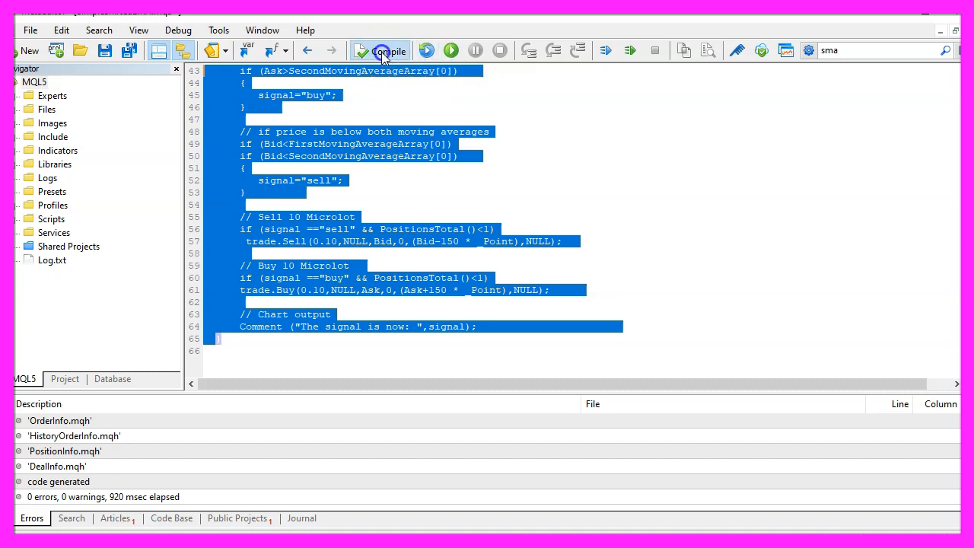
pyautogui.click(380, 51)
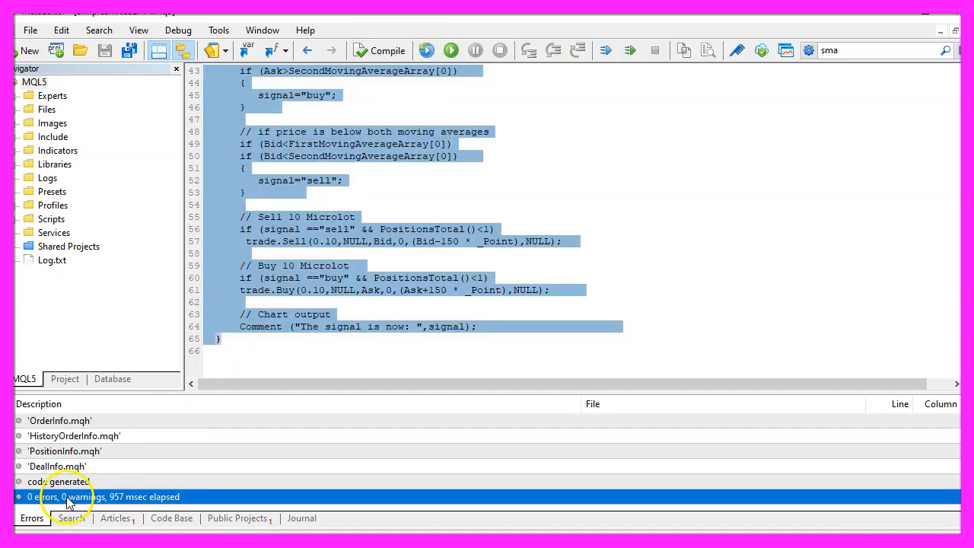
pyautogui.moveTo(190, 491)
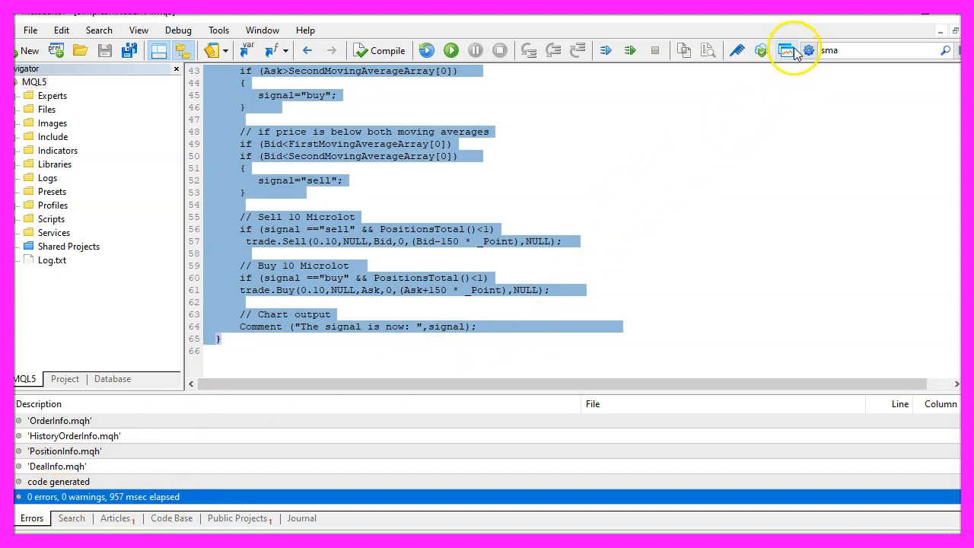
pyautogui.moveTo(787, 50)
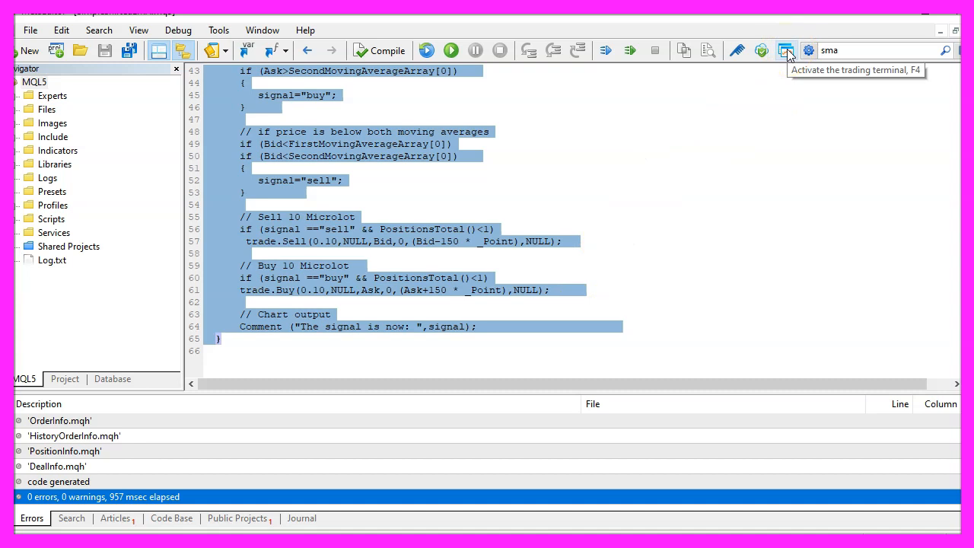
# - Apply a Moving Average to AUDCAD with Period 20, Exponential method, Shift 20, red style
pyautogui.click(786, 50)
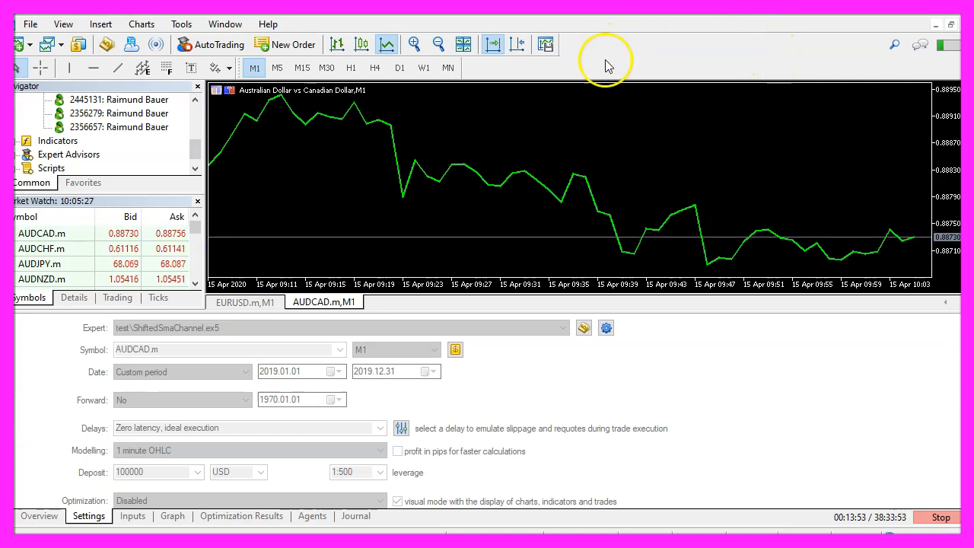
pyautogui.moveTo(516, 183)
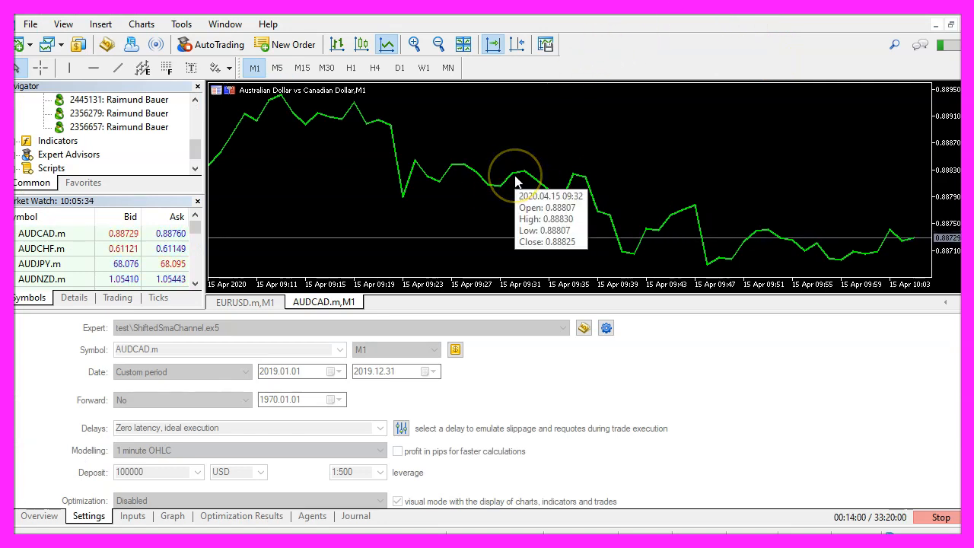
pyautogui.click(100, 24)
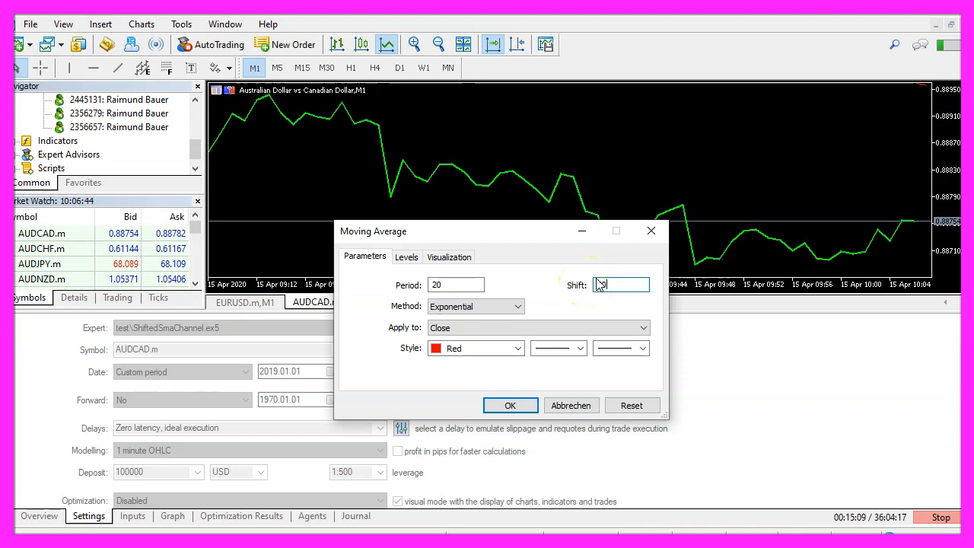
pyautogui.write('20')
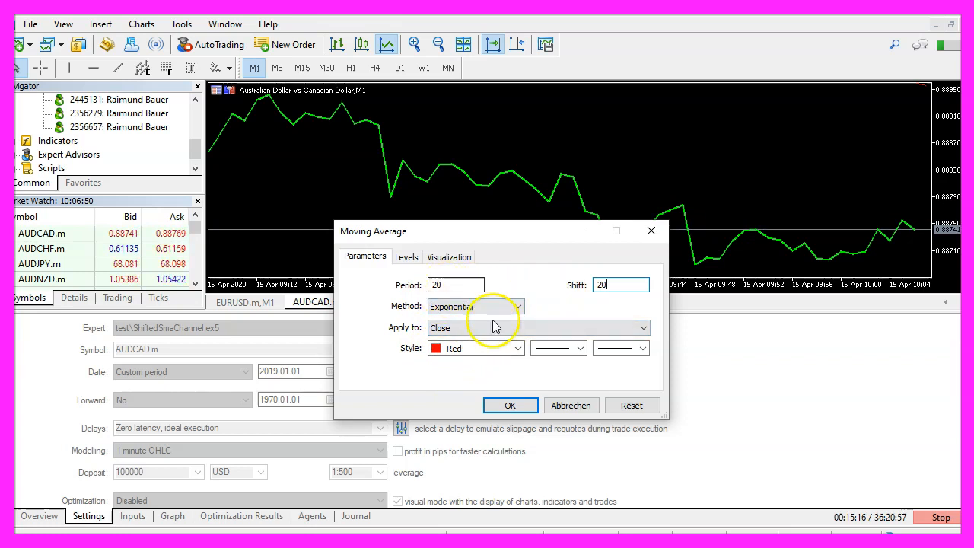
pyautogui.click(510, 405)
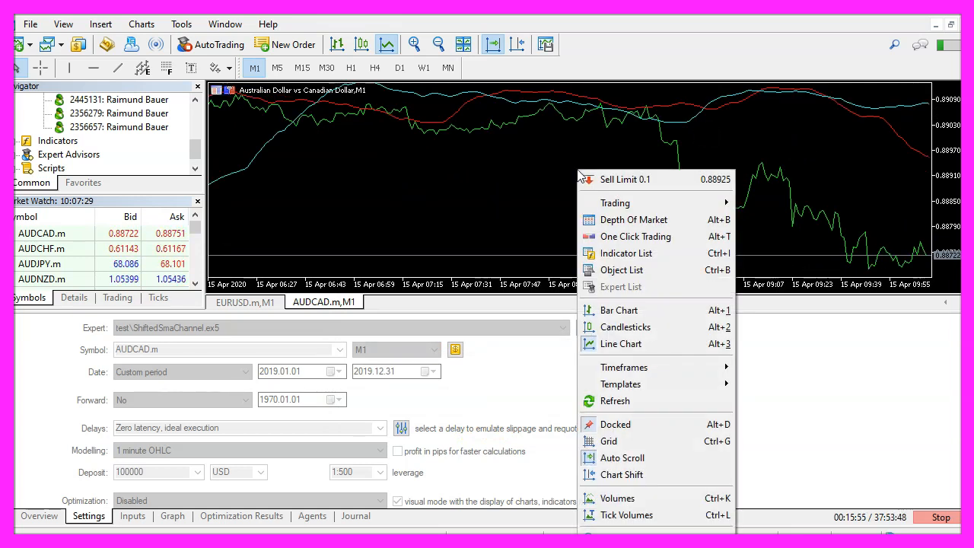
pyautogui.moveTo(620, 384)
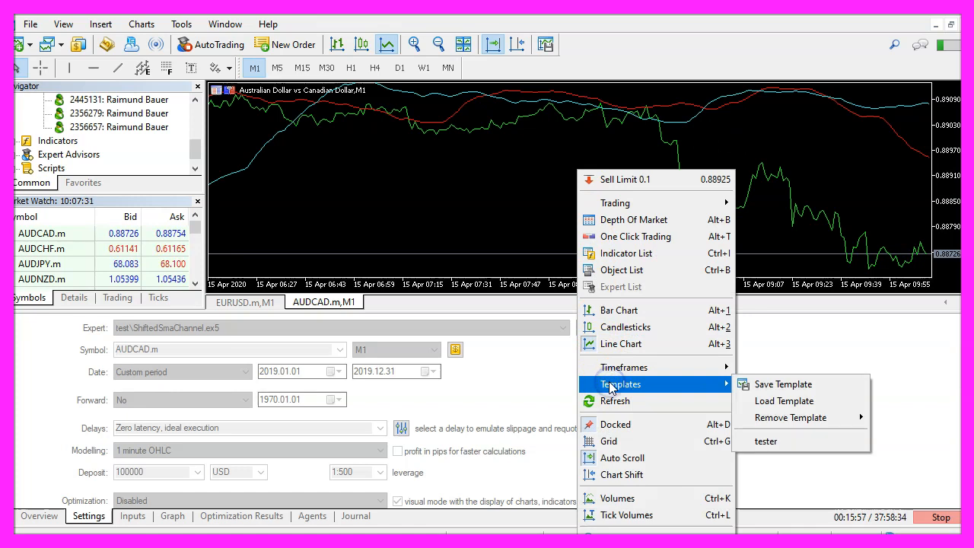
# - Save the AUDCAD chart with both moving averages as tester.tpl, overwriting the existing template
pyautogui.click(783, 383)
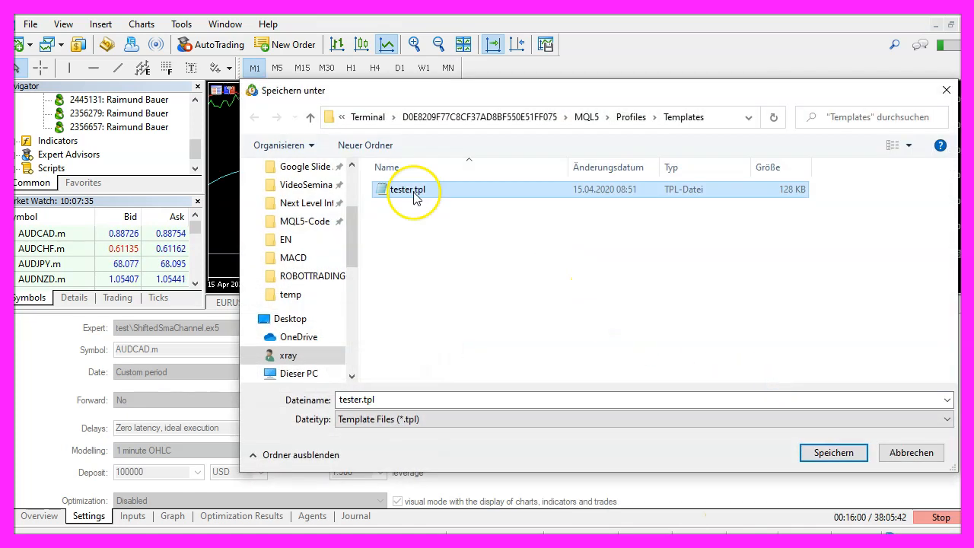
pyautogui.moveTo(426, 198)
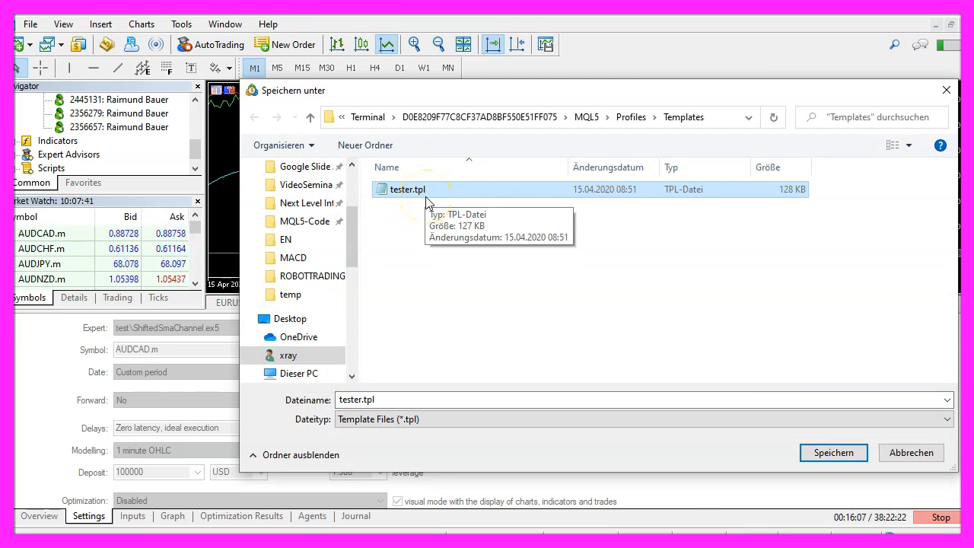
pyautogui.click(833, 452)
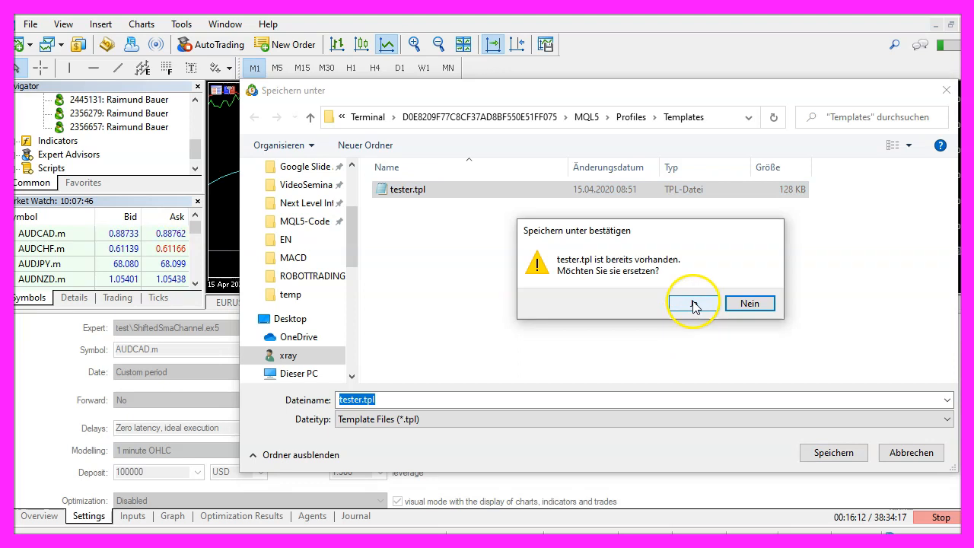
pyautogui.click(692, 302)
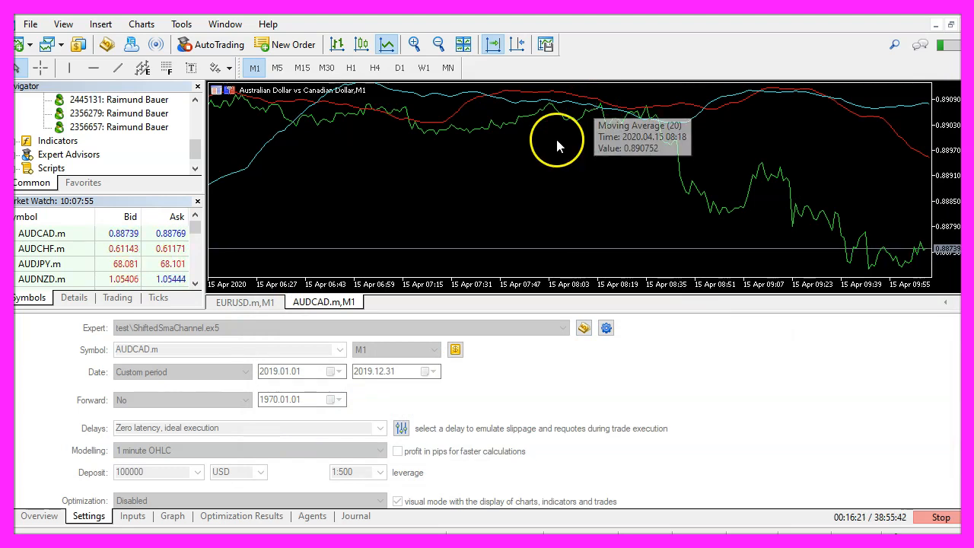
pyautogui.click(131, 515)
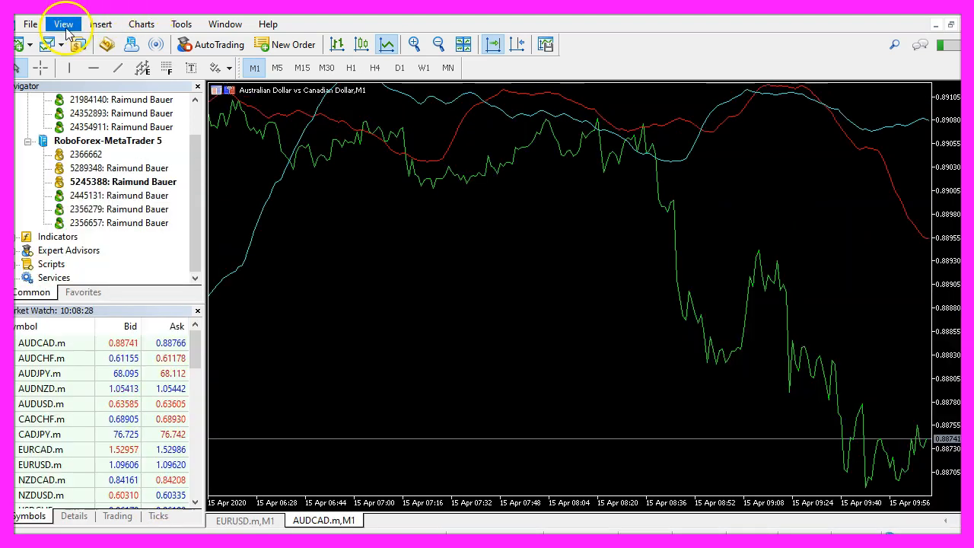
# - Run a visual Strategy Tester backtest of SimpleShiftedEMA.ex5 on AUDCAD
pyautogui.click(63, 23)
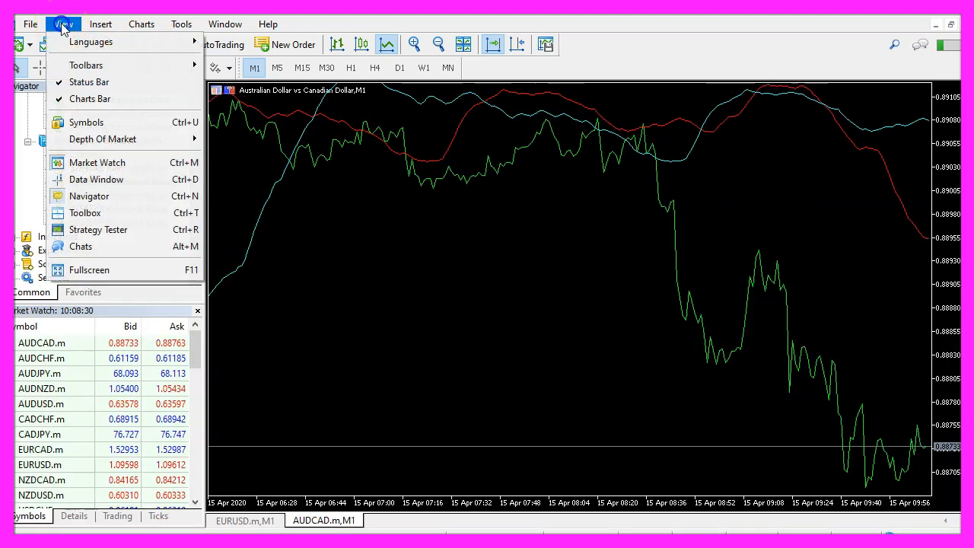
pyautogui.moveTo(97, 229)
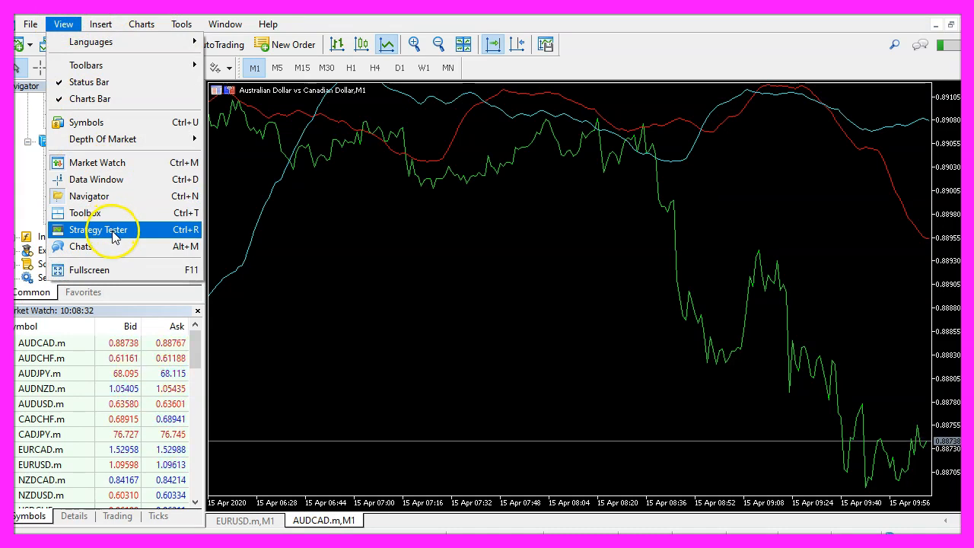
pyautogui.click(98, 229)
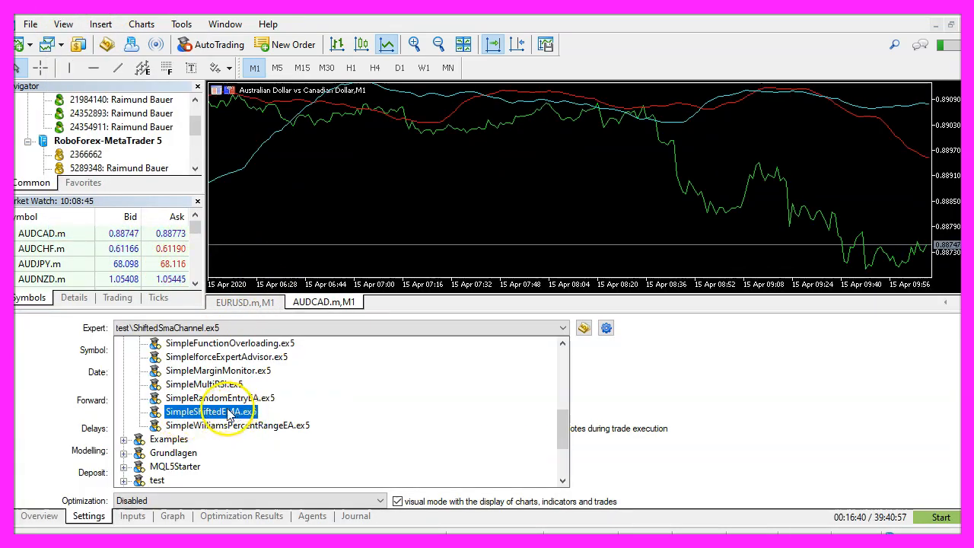
pyautogui.doubleClick(205, 411)
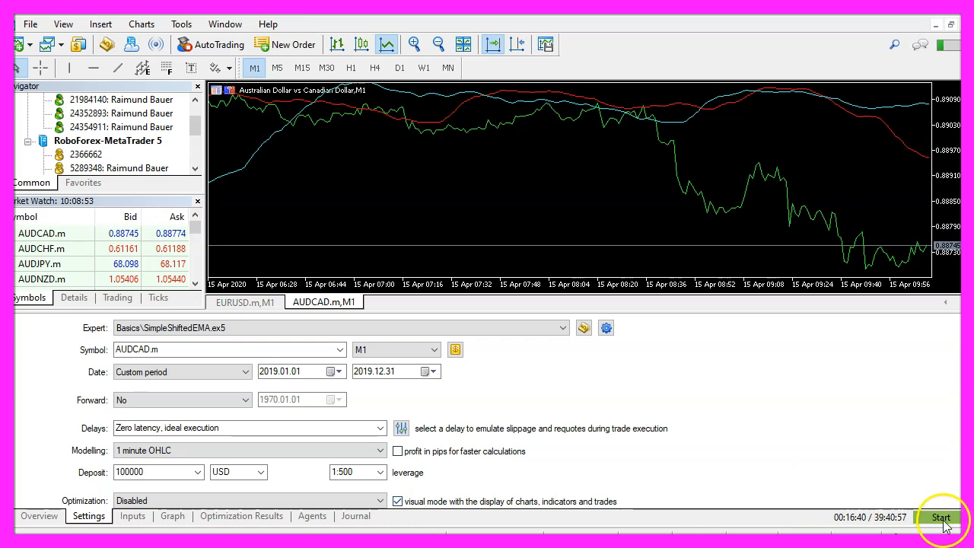
pyautogui.click(941, 516)
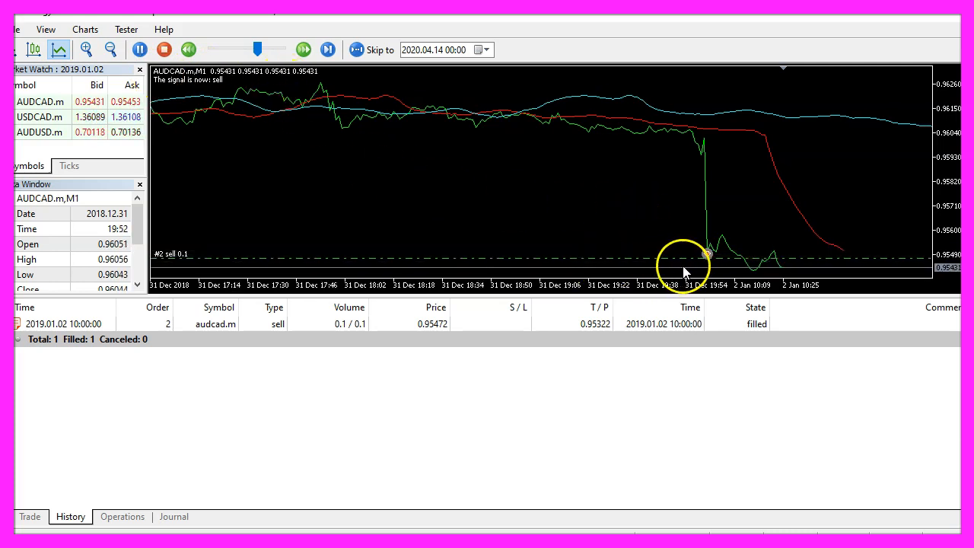
# - Raise the visual test playback speed while 0.1-lot AUDCAD sells and take-profit buys accumulate in History
pyautogui.click(303, 49)
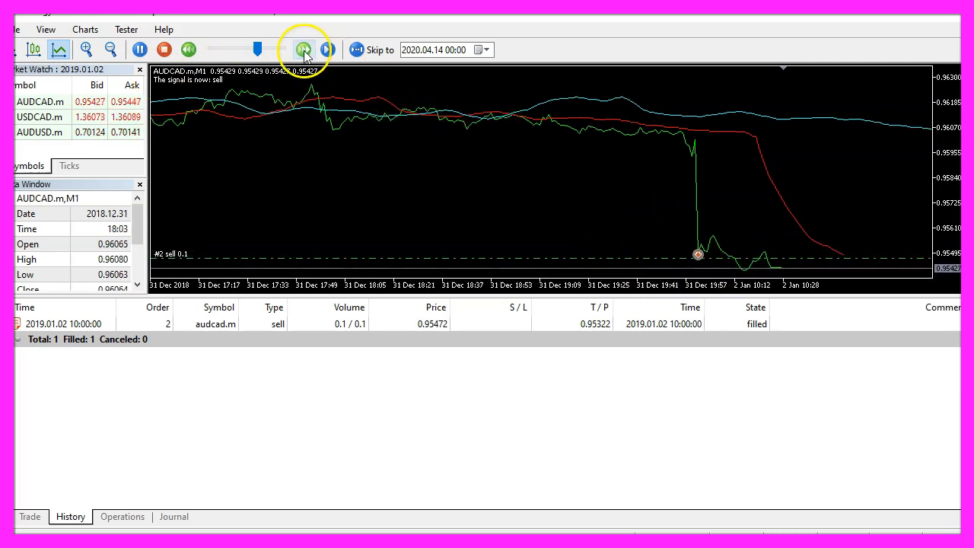
pyautogui.click(303, 49)
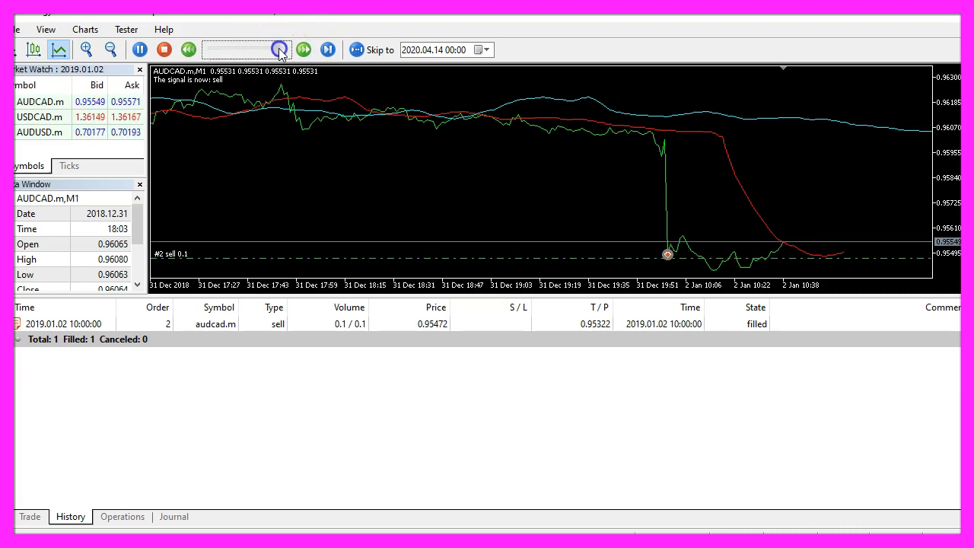
pyautogui.click(280, 49)
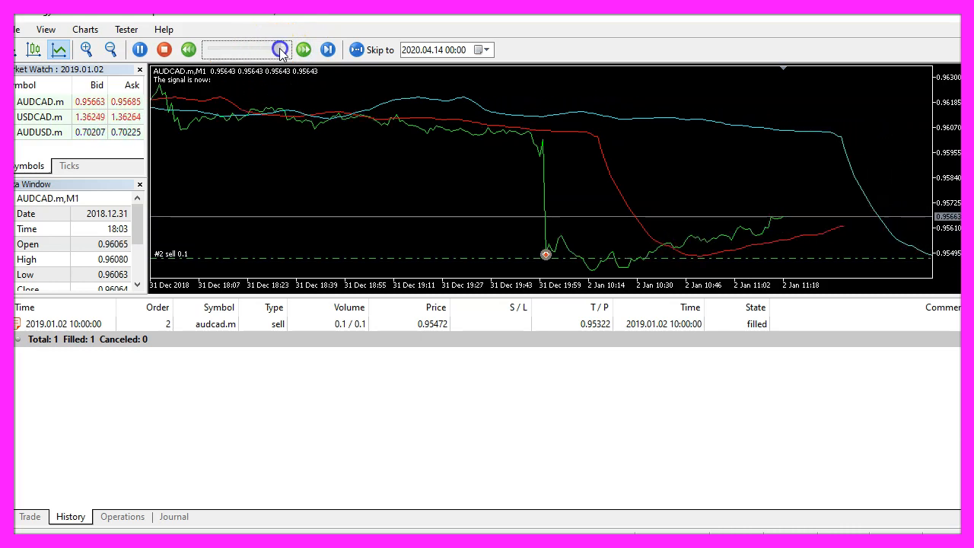
pyautogui.click(279, 50)
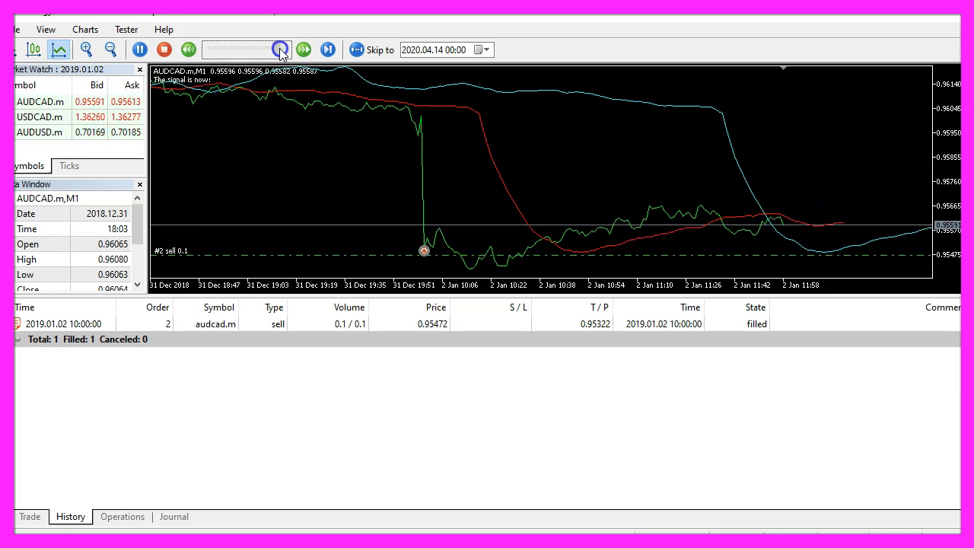
pyautogui.click(280, 49)
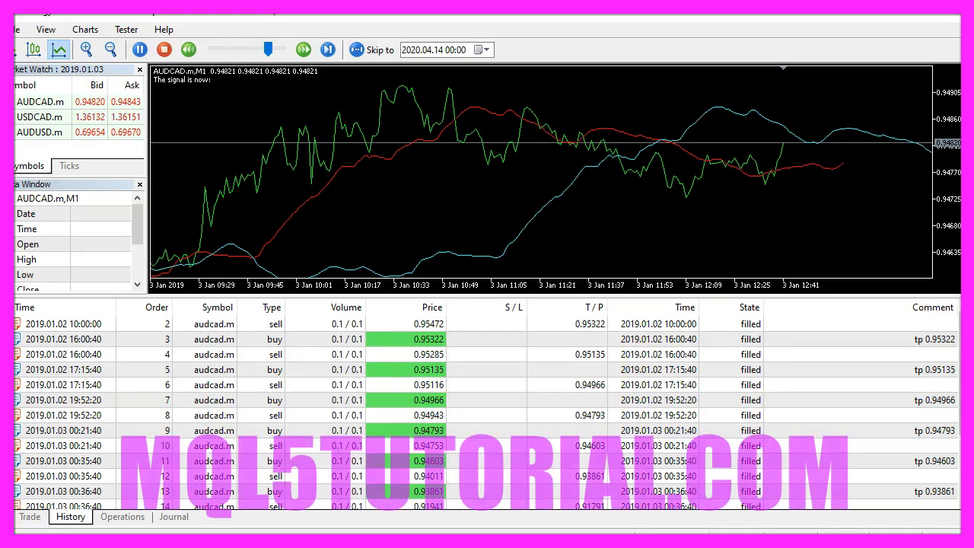
pyautogui.click(303, 48)
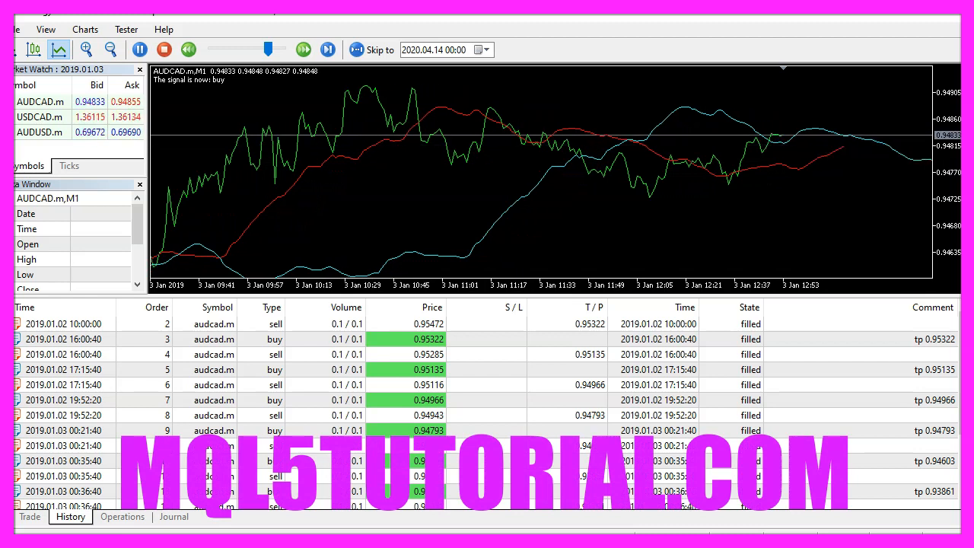